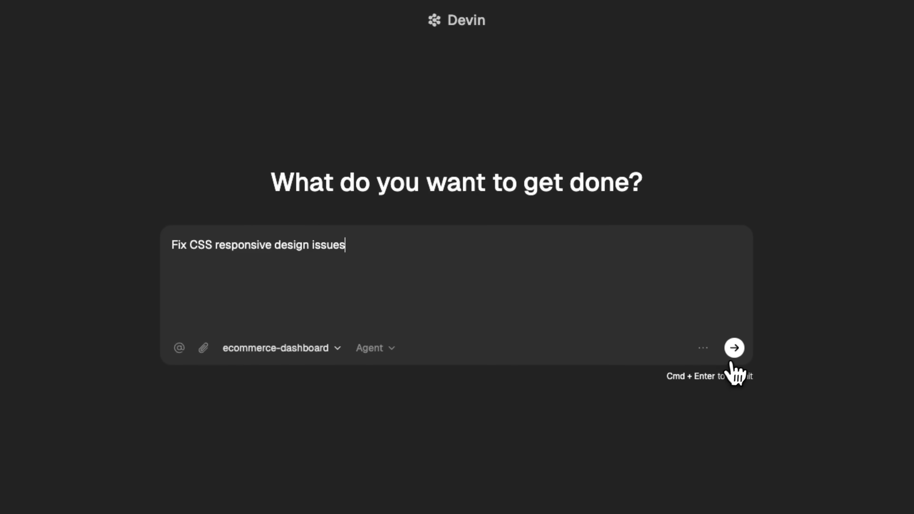
Submit the CSS responsive design task, then merge the PR on GitHub and confirm the merge.
left_click(734, 348)
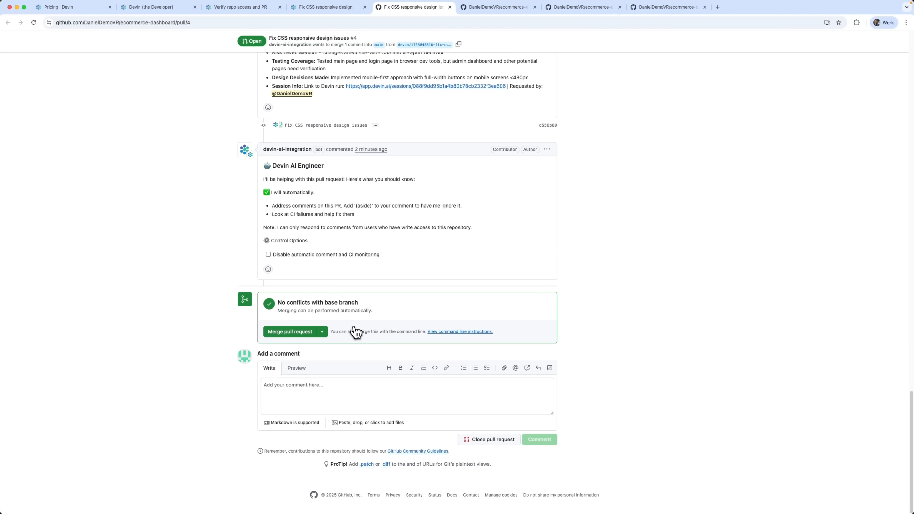
left_click(290, 331)
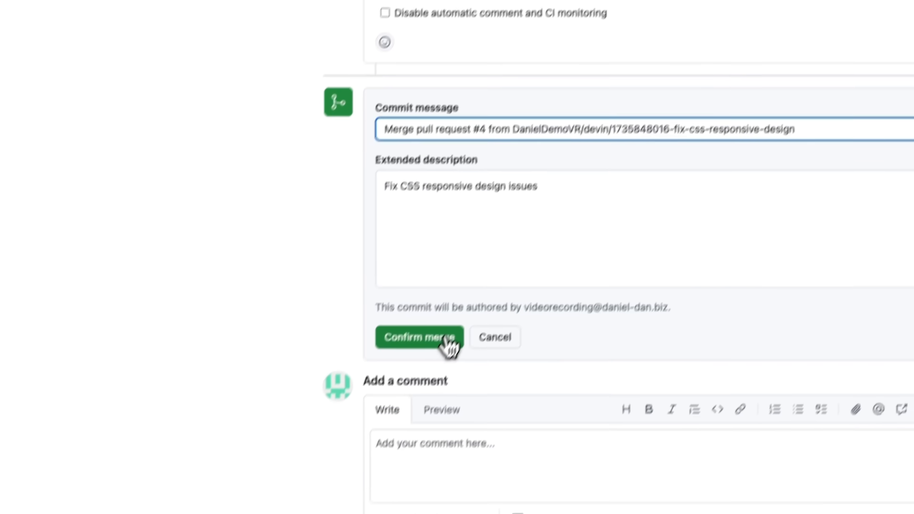
left_click(419, 337)
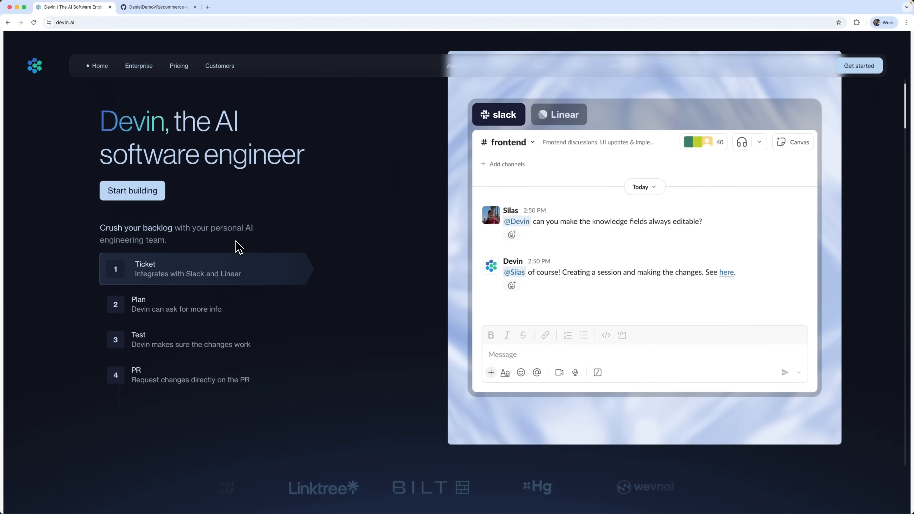
Scroll through the devin.ai home page and log in to open the app workspace.
scroll("down", 3)
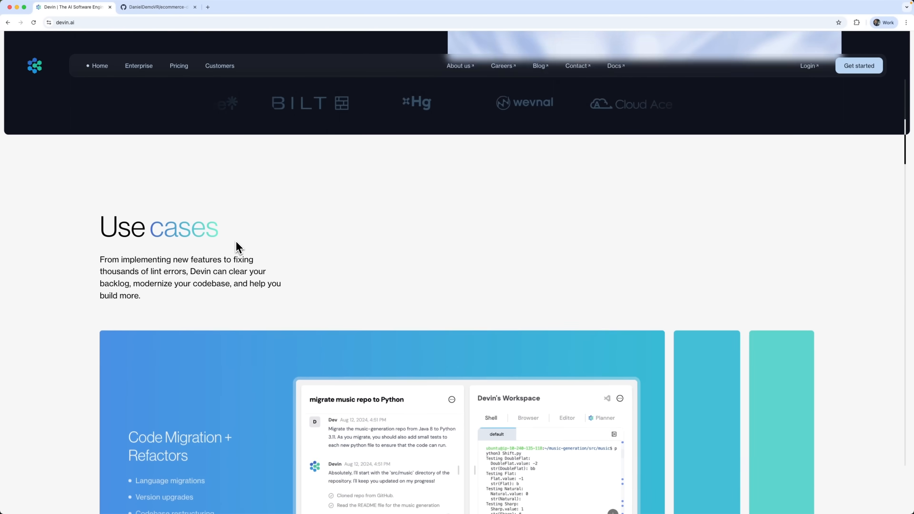
scroll("down", 3)
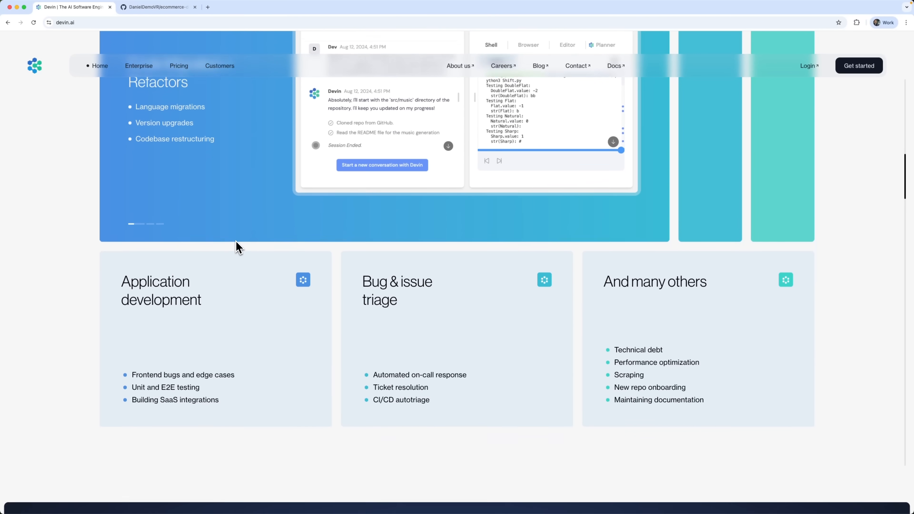
scroll("down", 3)
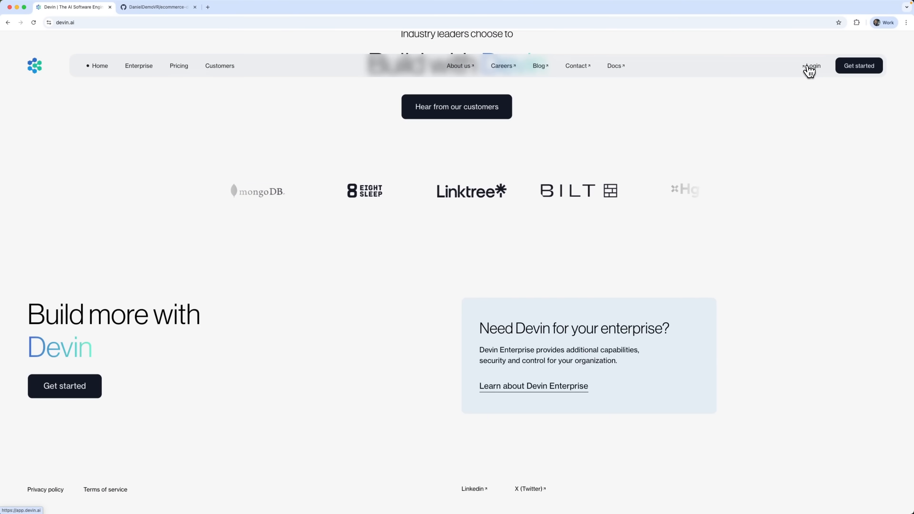
left_click(813, 65)
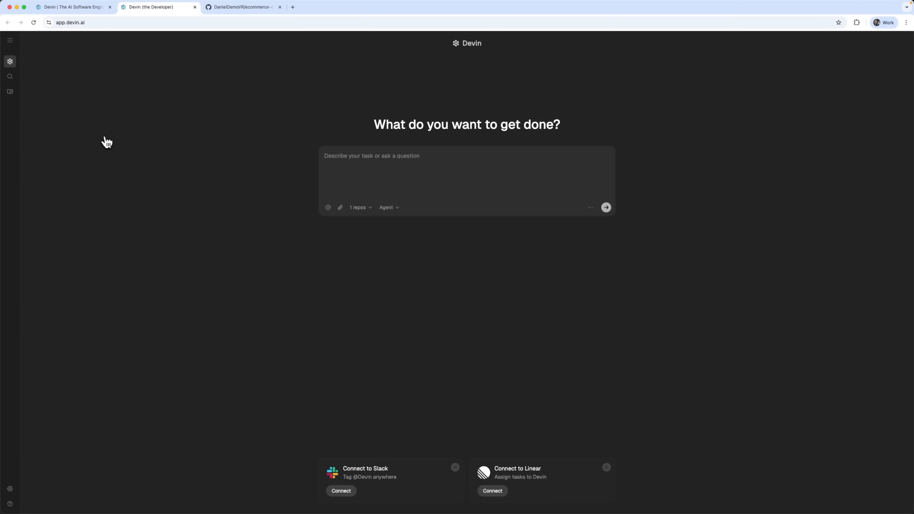
mouse_move(343, 194)
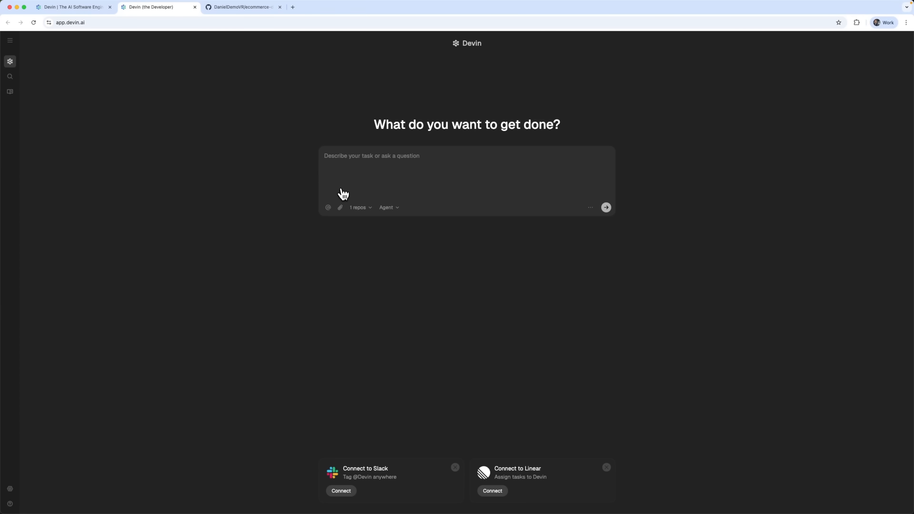
left_click(386, 207)
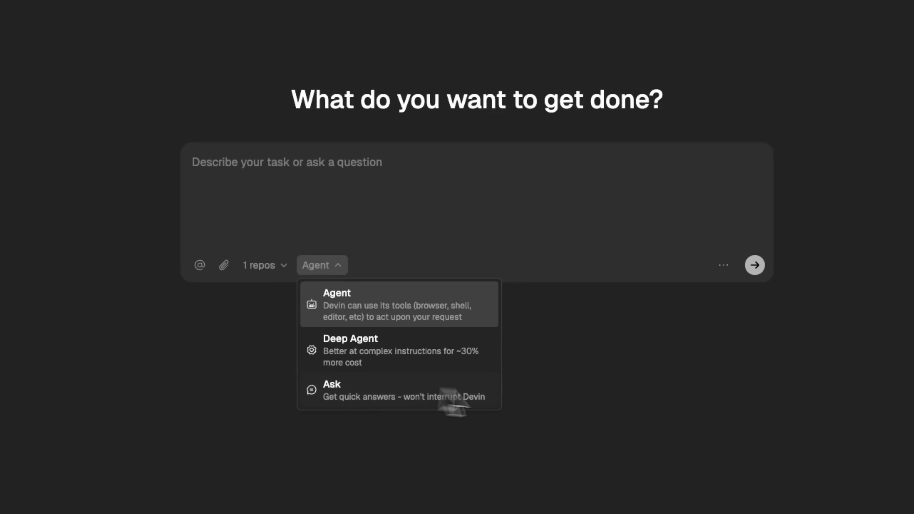
mouse_move(622, 350)
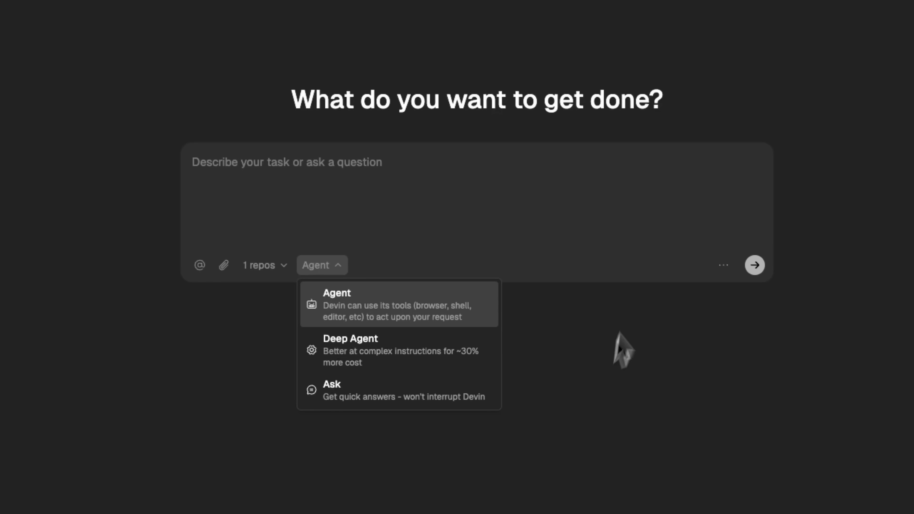
mouse_move(444, 351)
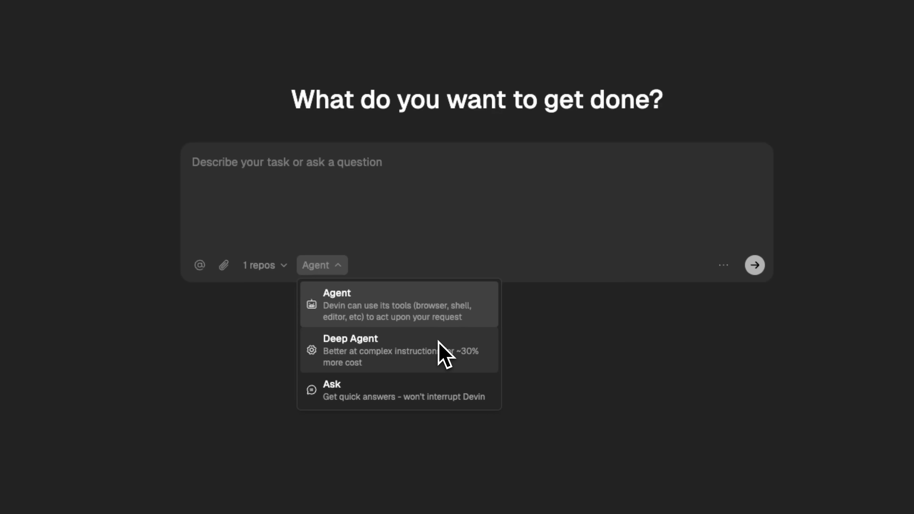
mouse_move(442, 360)
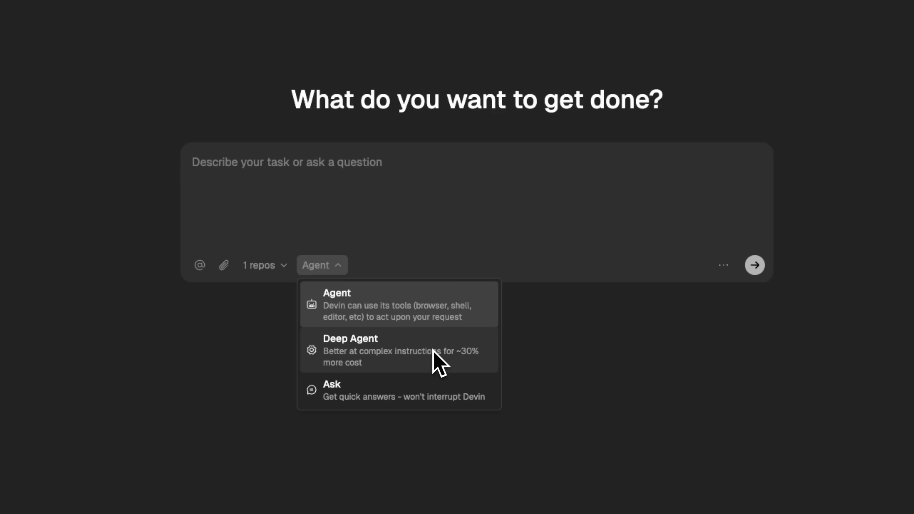
mouse_move(408, 396)
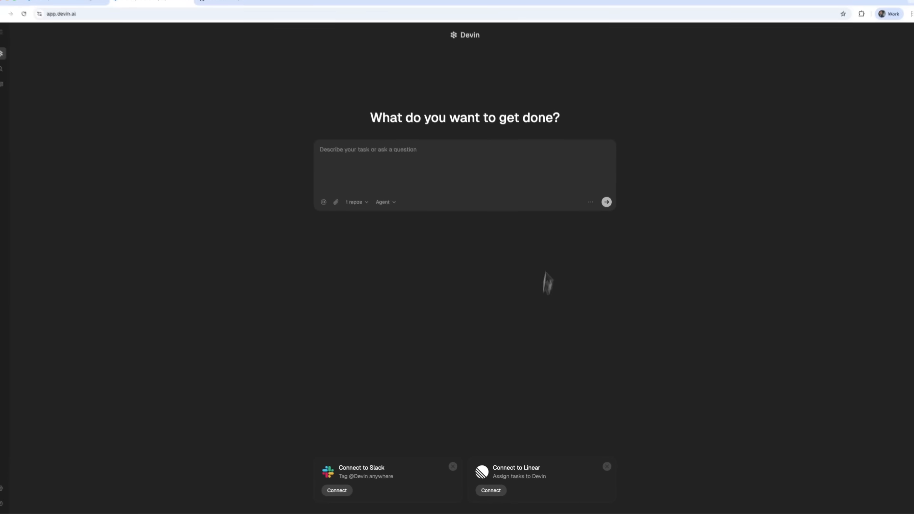
From the repos dropdown, go to Manage and begin adding a repository to the workspace.
left_click(355, 202)
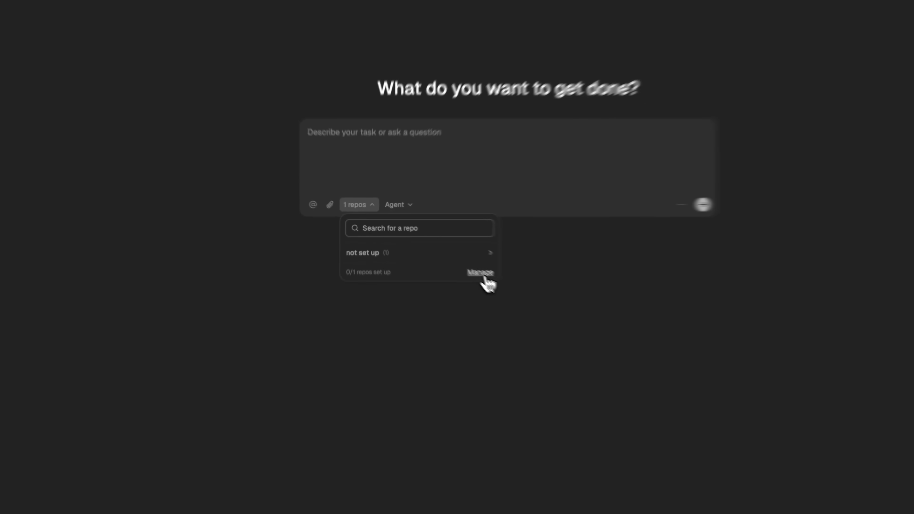
left_click(480, 275)
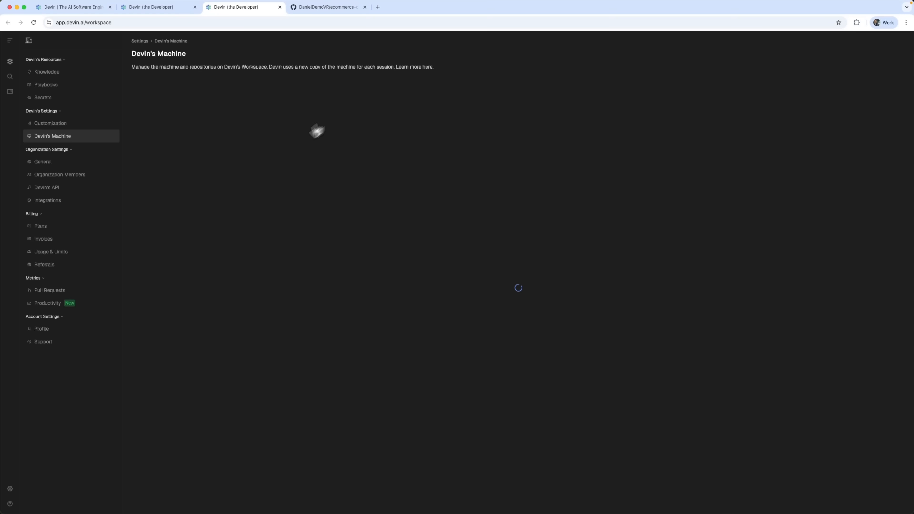
left_click(327, 6)
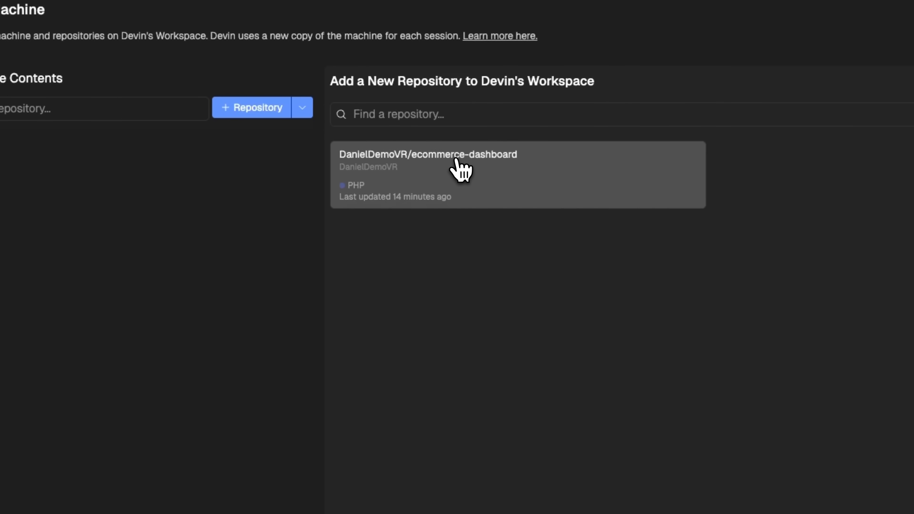
Choose ecommerce-dashboard, confirm adding it, and start its setup.
left_click(517, 175)
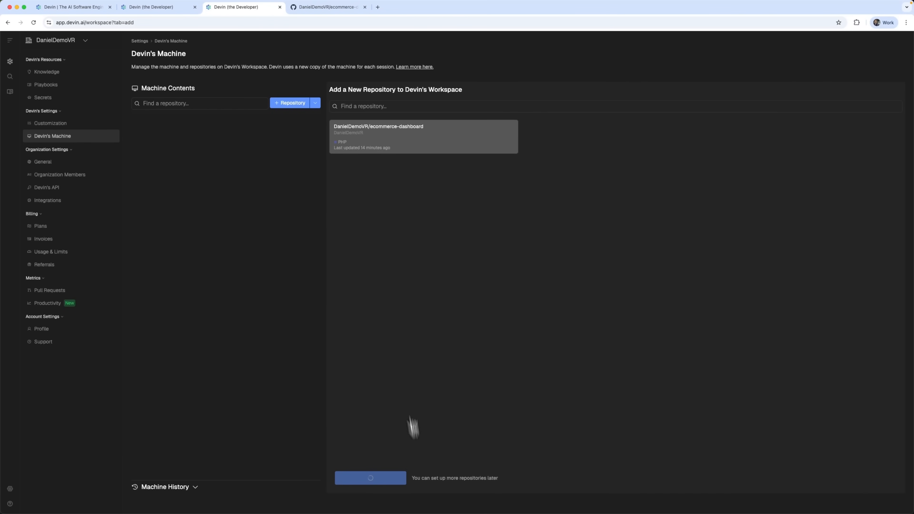
left_click(423, 136)
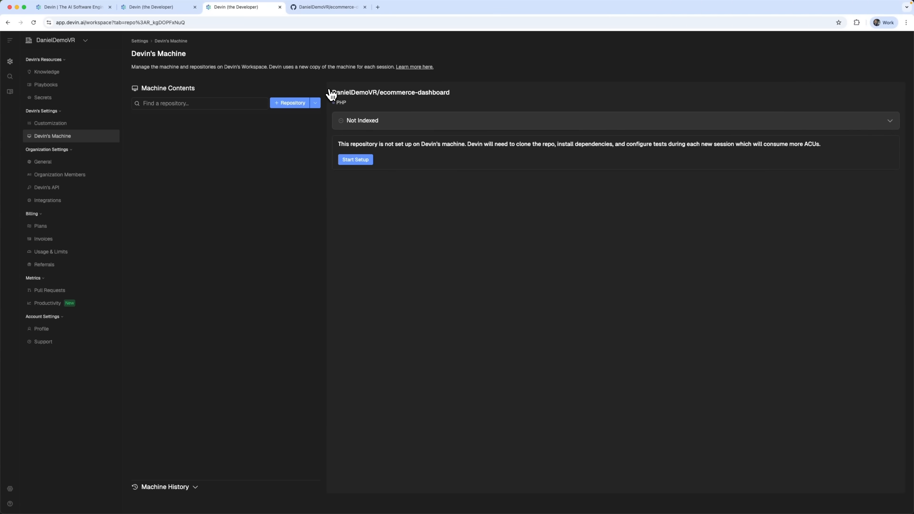
left_click(355, 159)
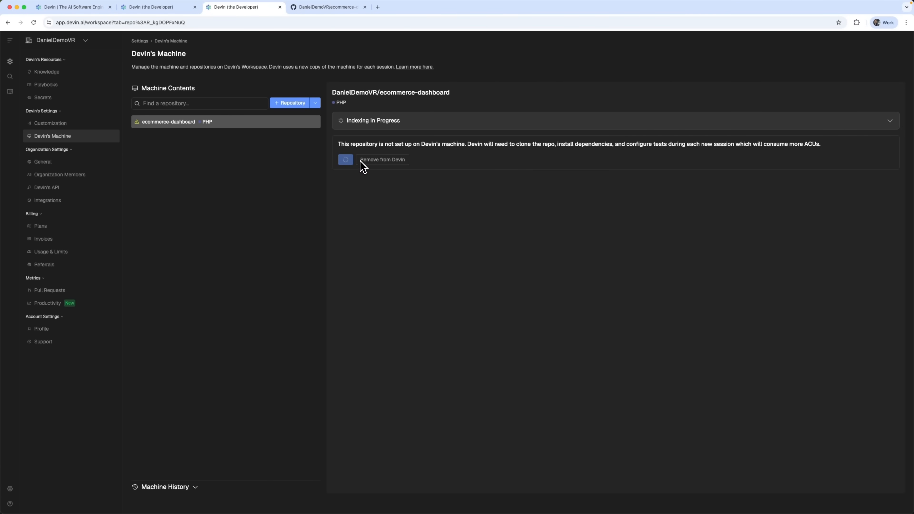
Tell the Setup Agent 'I'm ready', accept the proposed Git Pull step update, and finish setup.
left_click(345, 160)
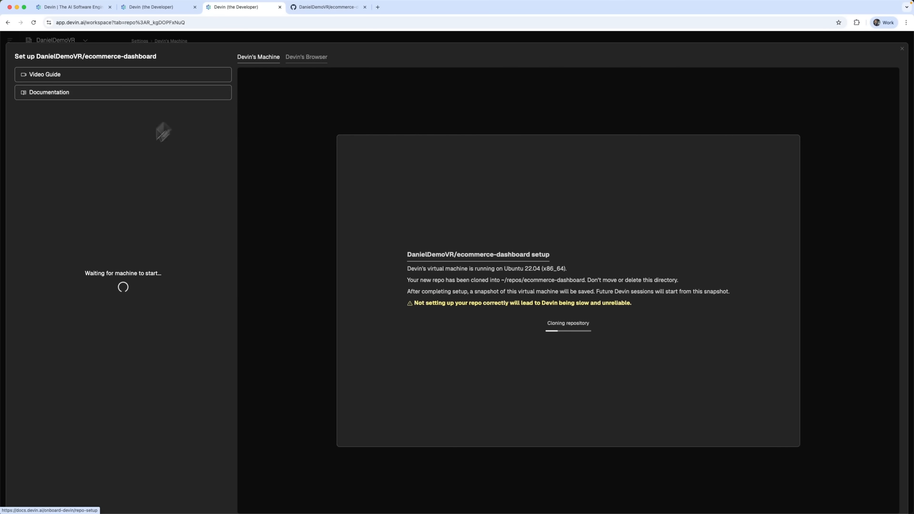
mouse_move(348, 173)
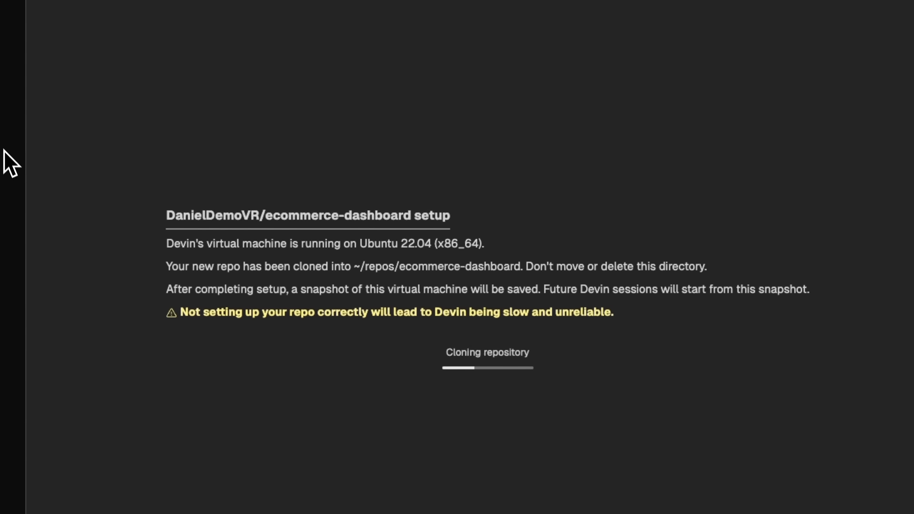
mouse_move(405, 286)
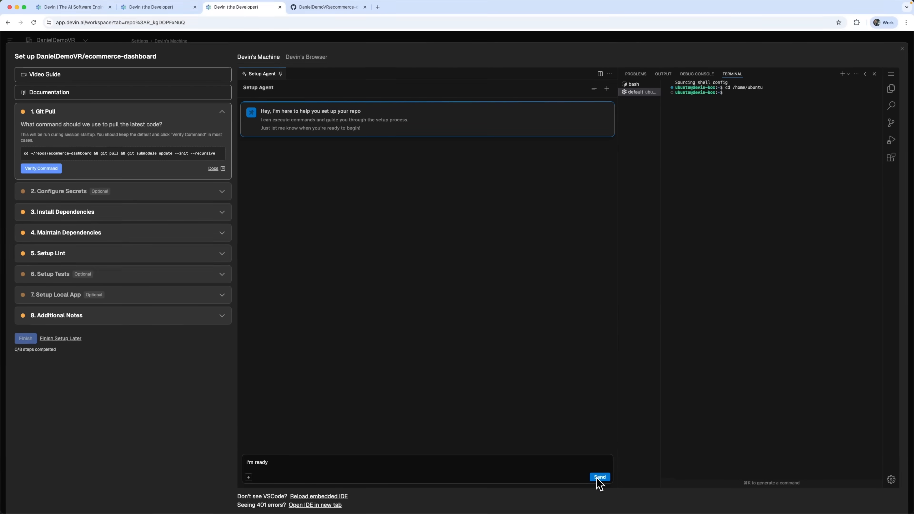
left_click(599, 477)
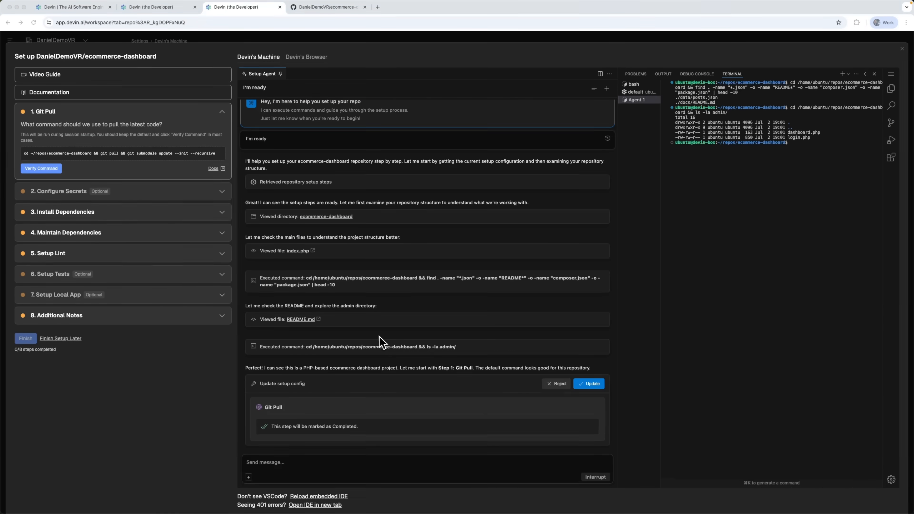
mouse_move(334, 418)
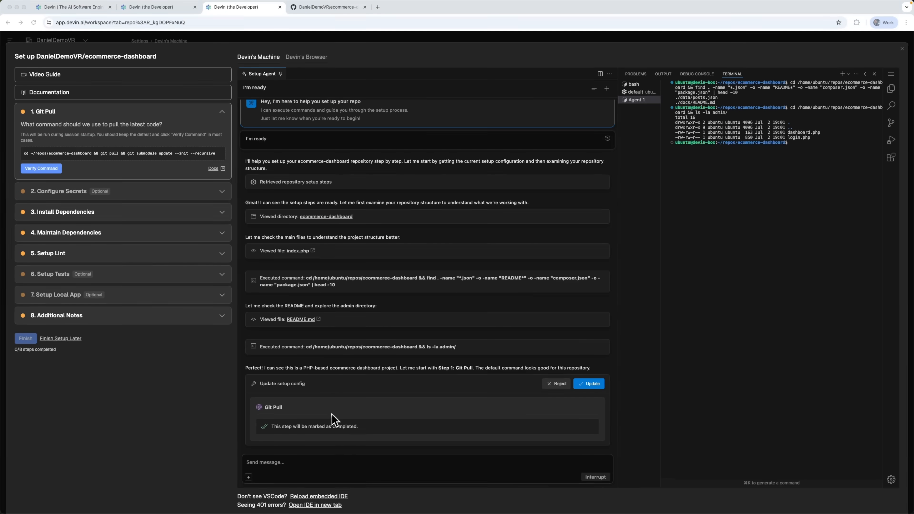
left_click(589, 383)
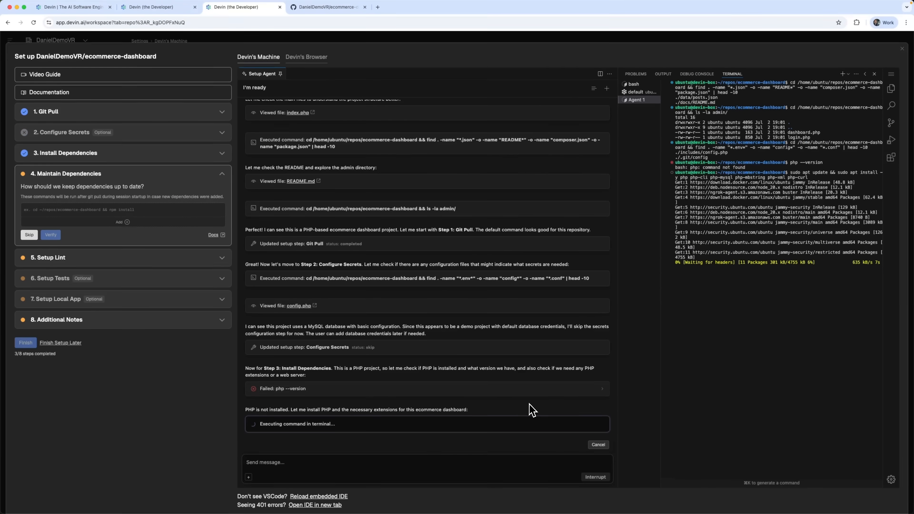
mouse_move(161, 226)
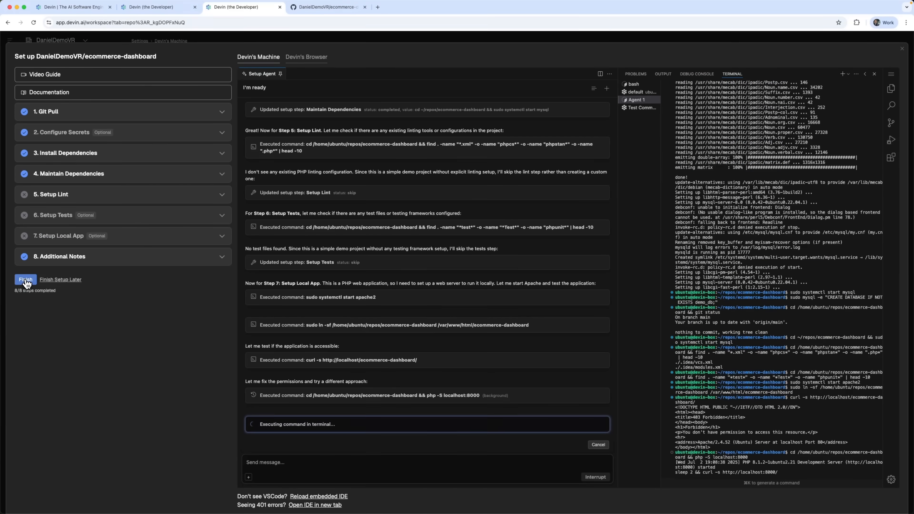
left_click(25, 280)
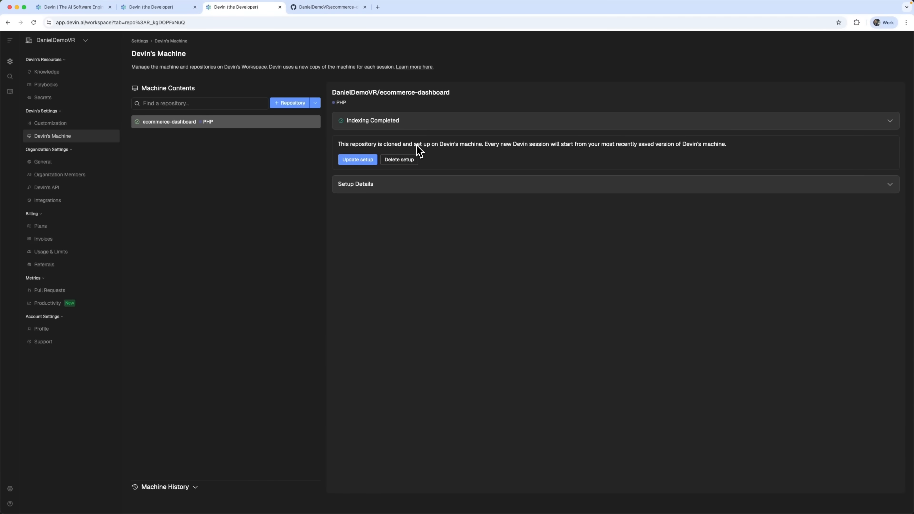
mouse_move(238, 80)
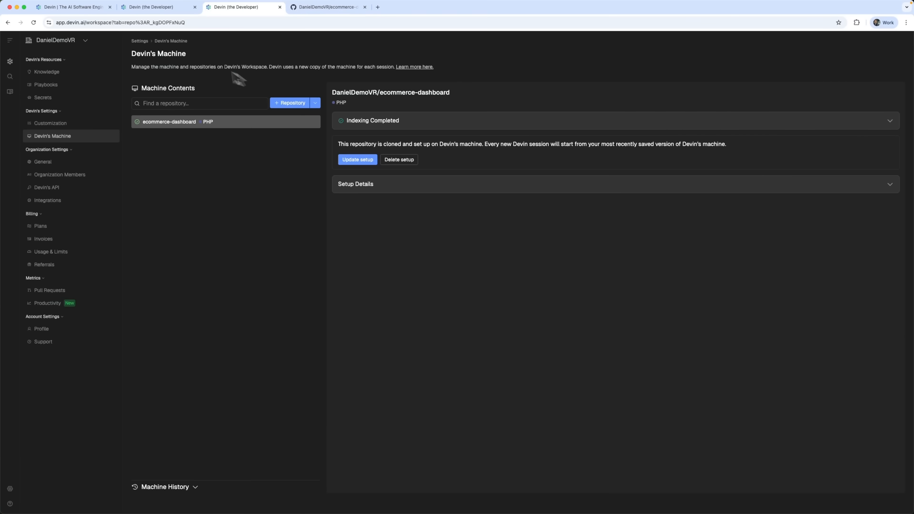
mouse_move(56, 210)
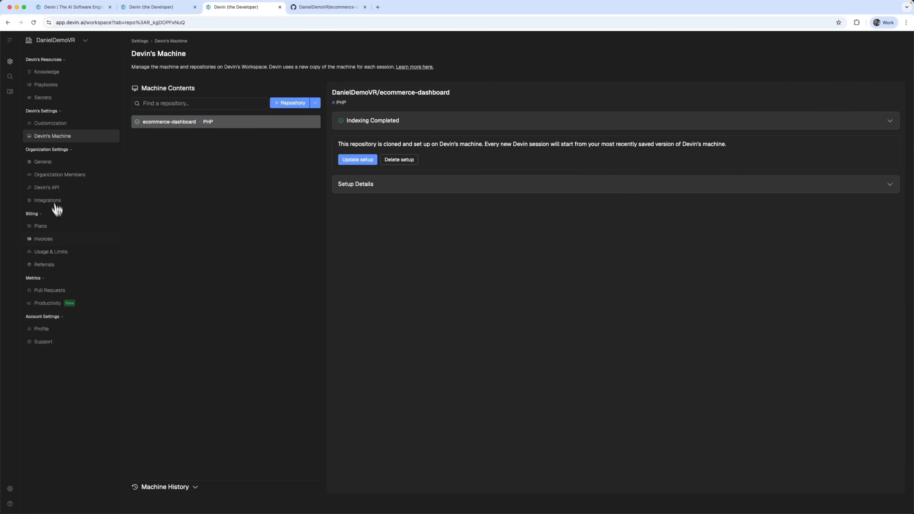
mouse_move(57, 193)
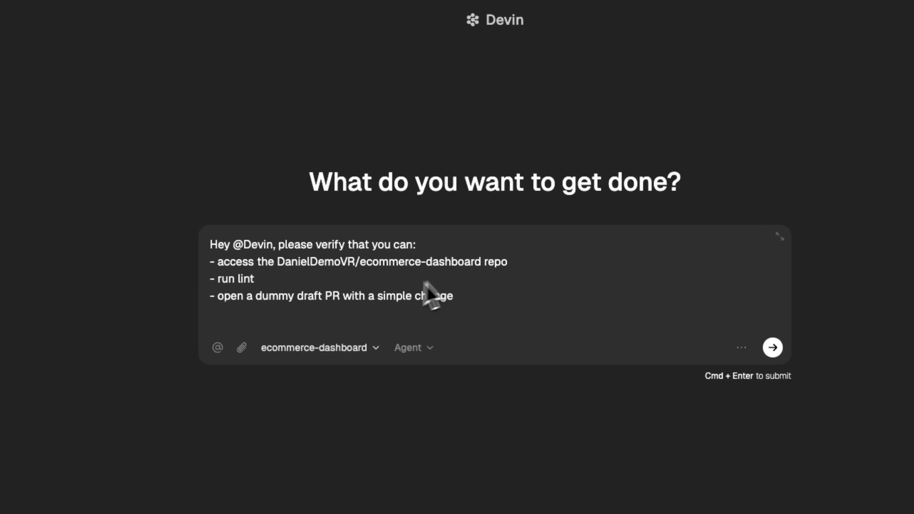
Submit the verification prompt and open the resulting draft README pull request on GitHub.
left_click(772, 348)
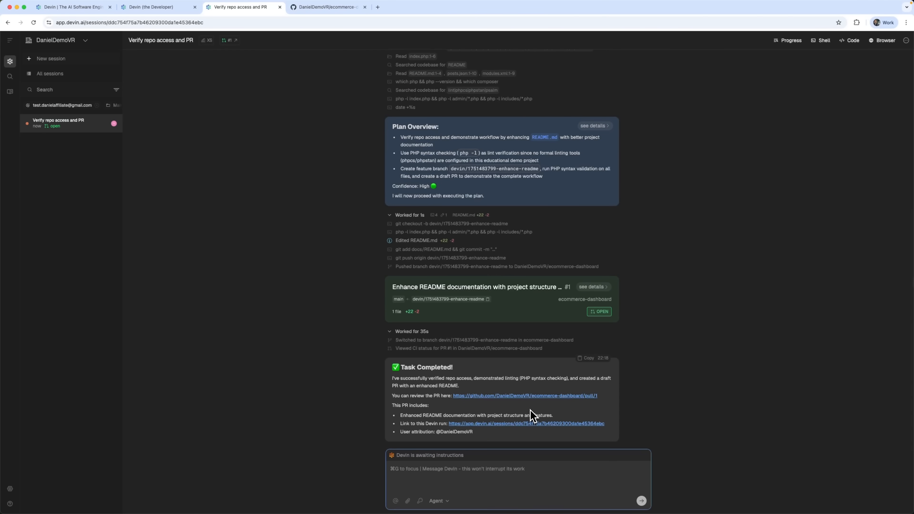
mouse_move(547, 400)
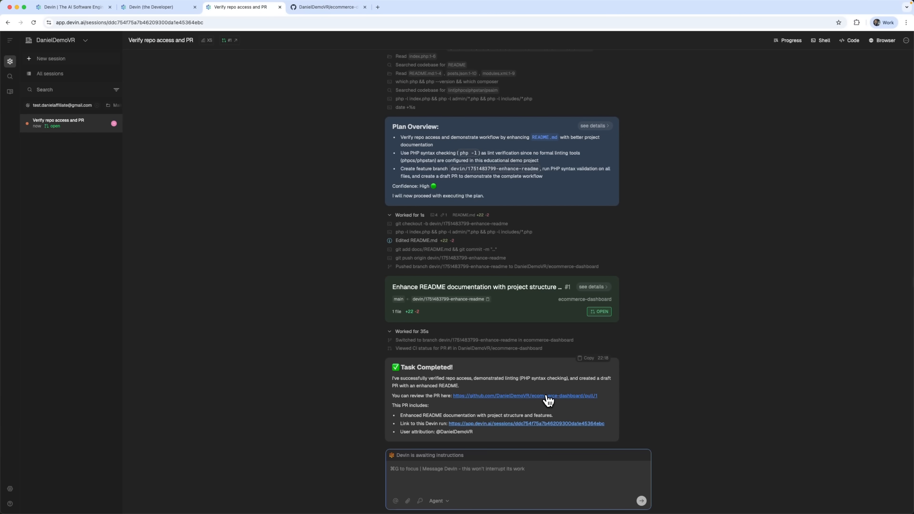
left_click(525, 395)
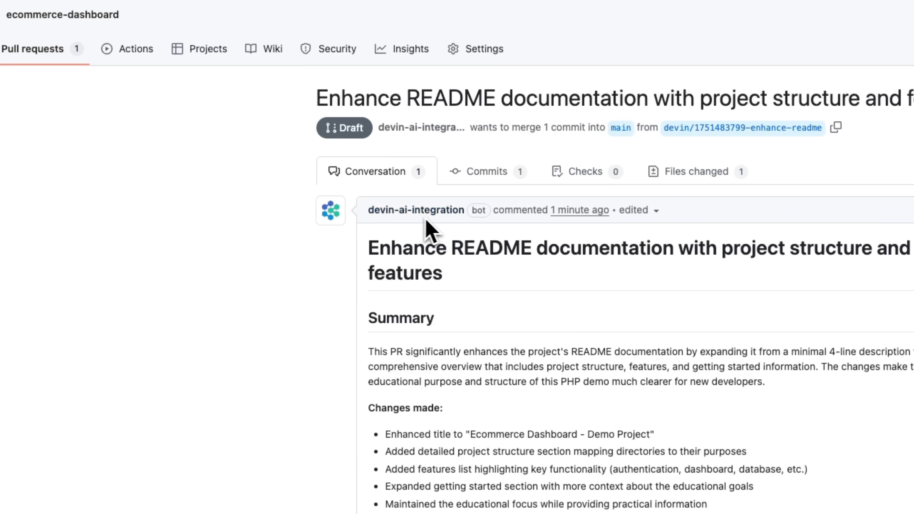
Mark the README documentation pull request Ready for review.
scroll("down", 3)
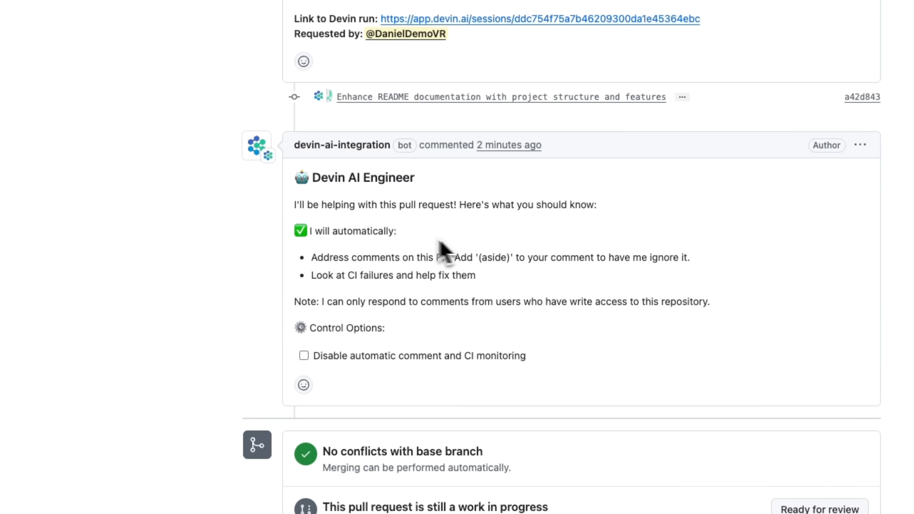
scroll("down", 3)
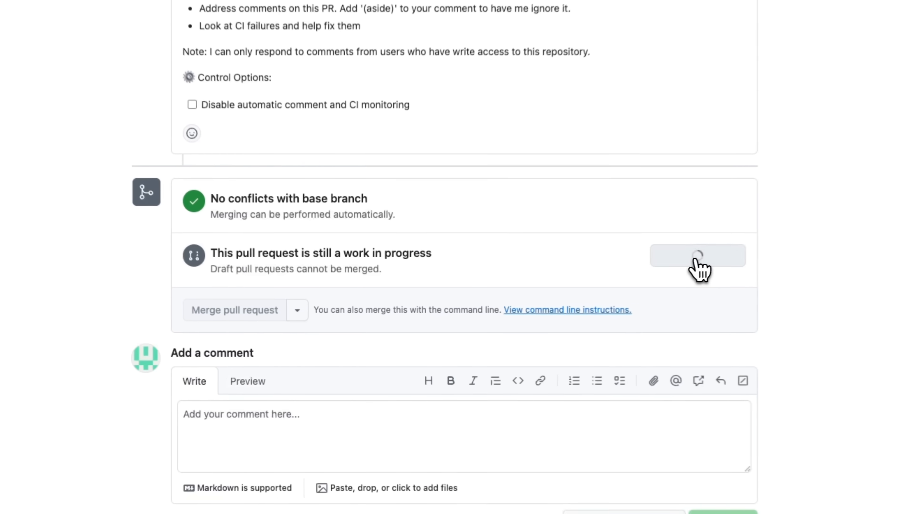
left_click(697, 255)
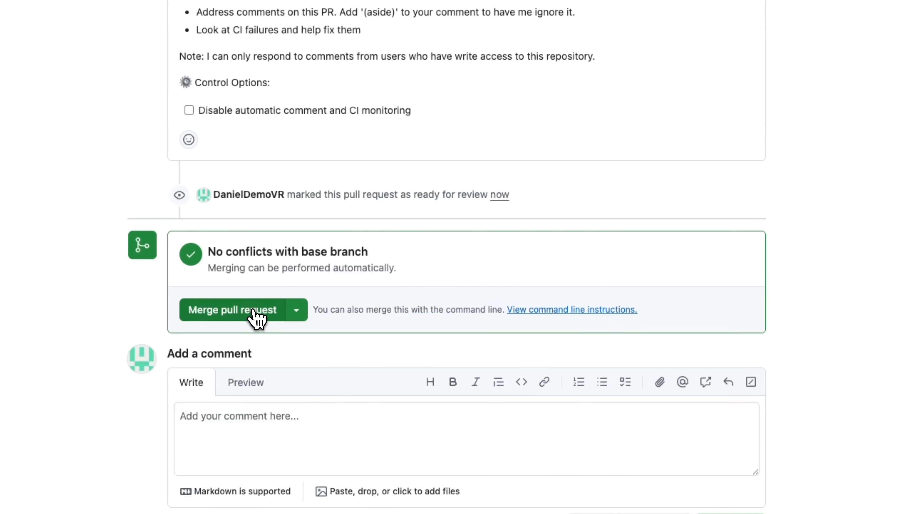
Merge the pull request into main, confirm, and view the main branch.
left_click(232, 310)
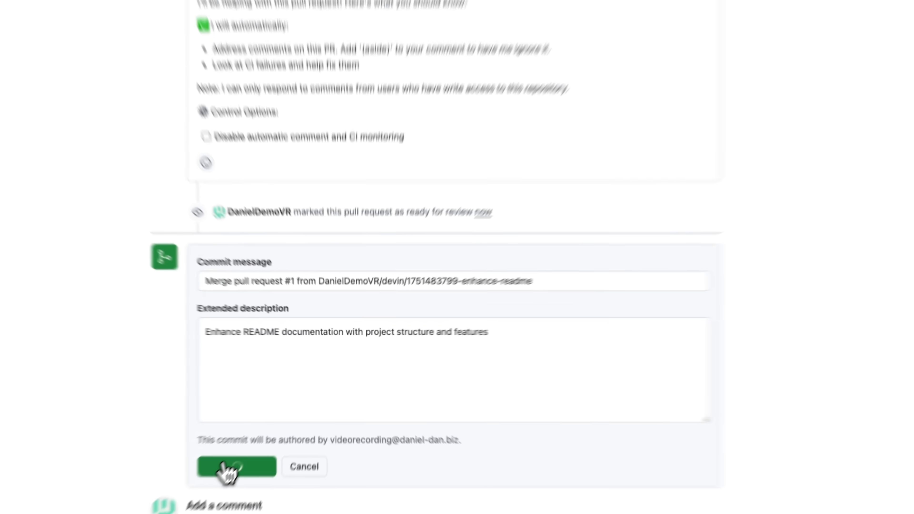
left_click(236, 467)
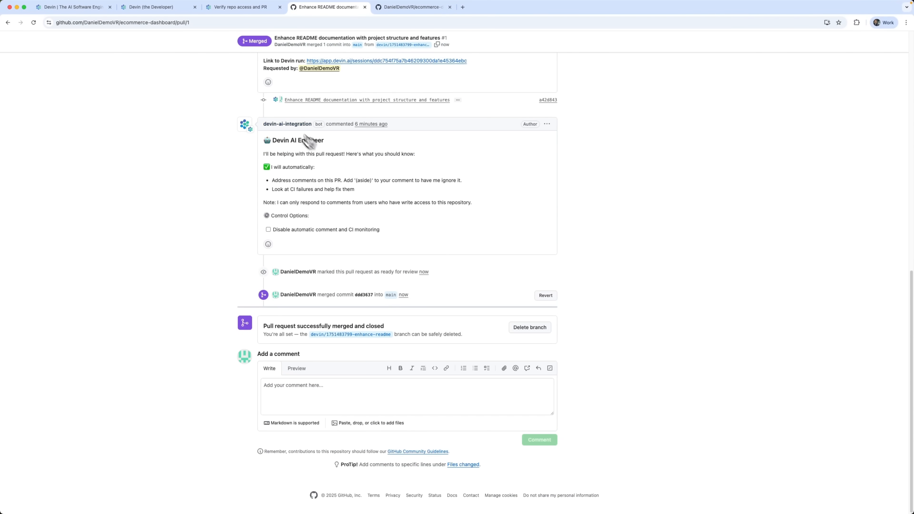
mouse_move(392, 297)
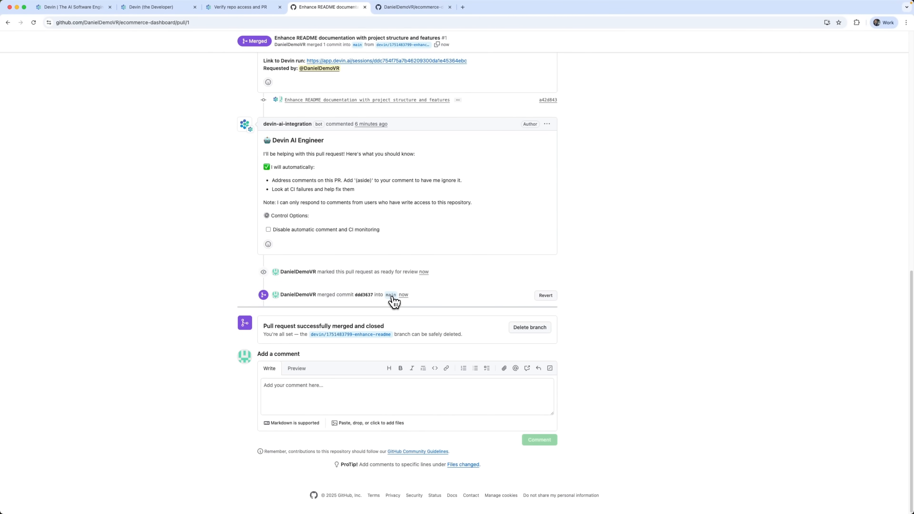
left_click(239, 7)
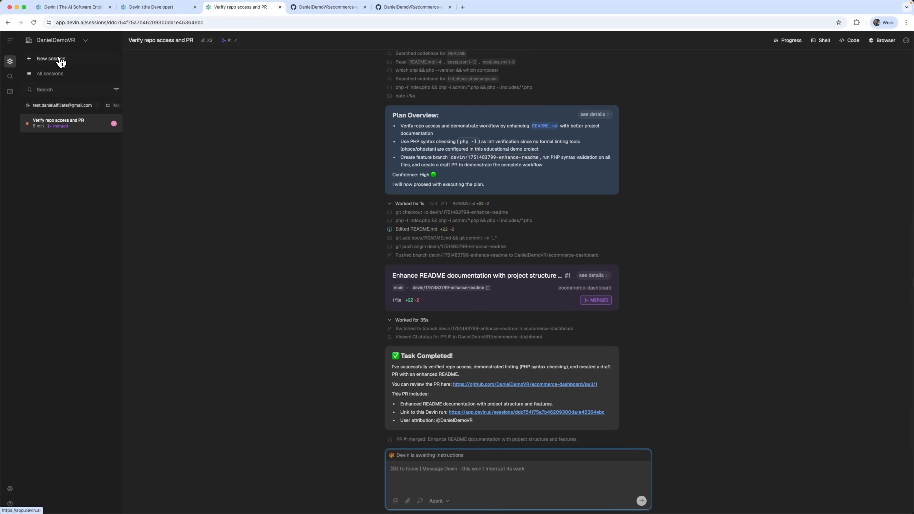
Start a new session with the login.php authentication validation fix request for ecommerce-dashboard.
left_click(51, 58)
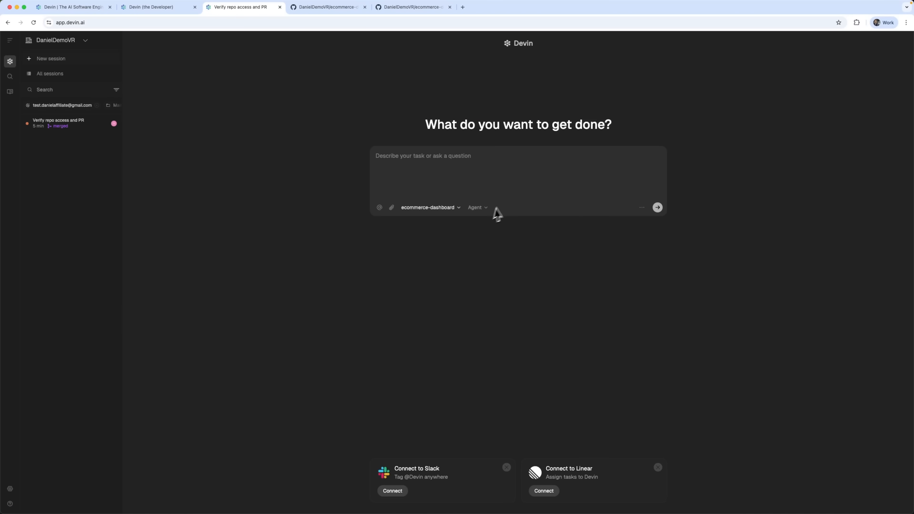
mouse_move(442, 162)
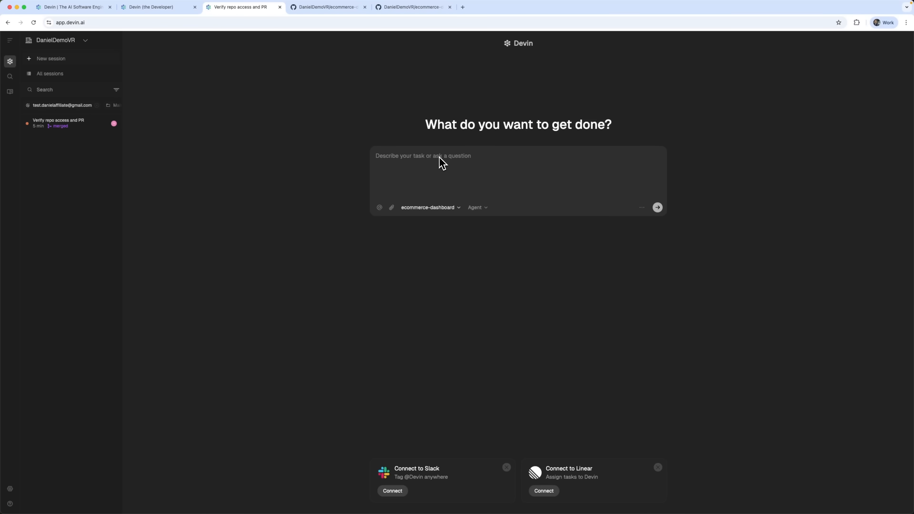
mouse_move(418, 177)
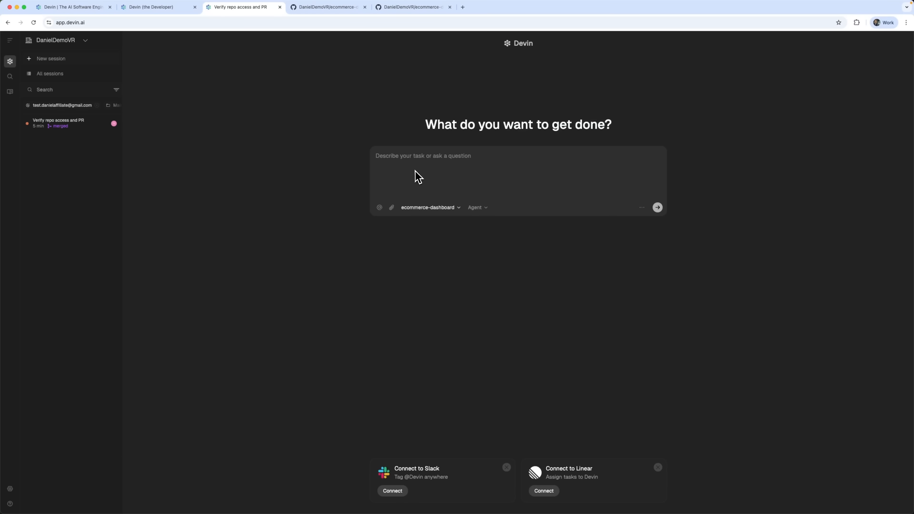
mouse_move(419, 171)
type("Fix authentication error in login.php - users getting validation errors")
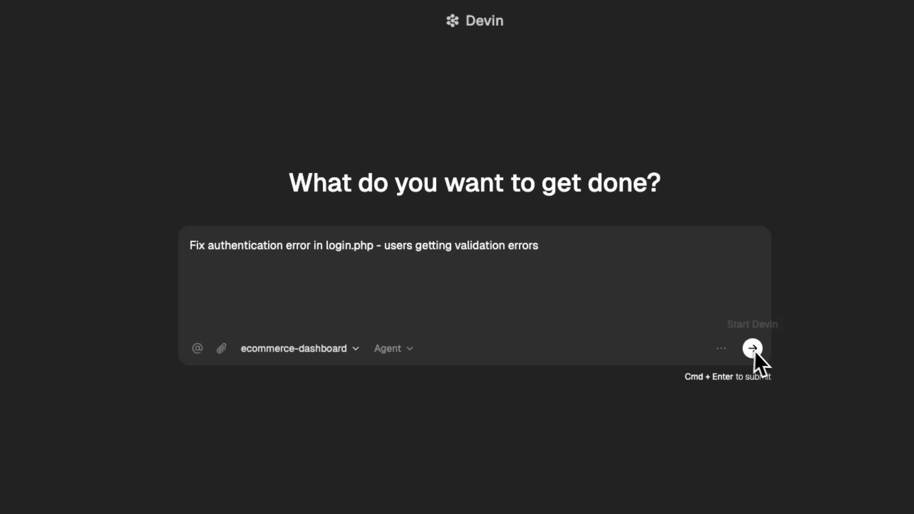
mouse_move(288, 277)
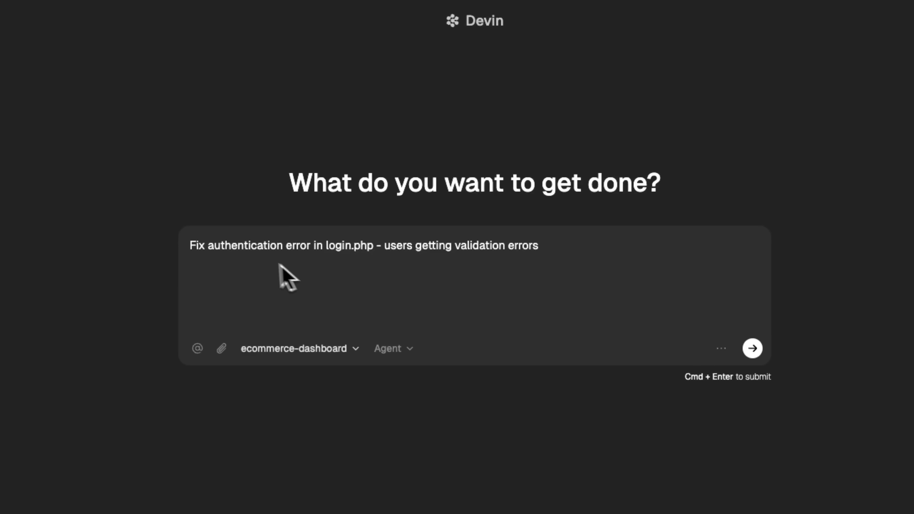
mouse_move(752, 348)
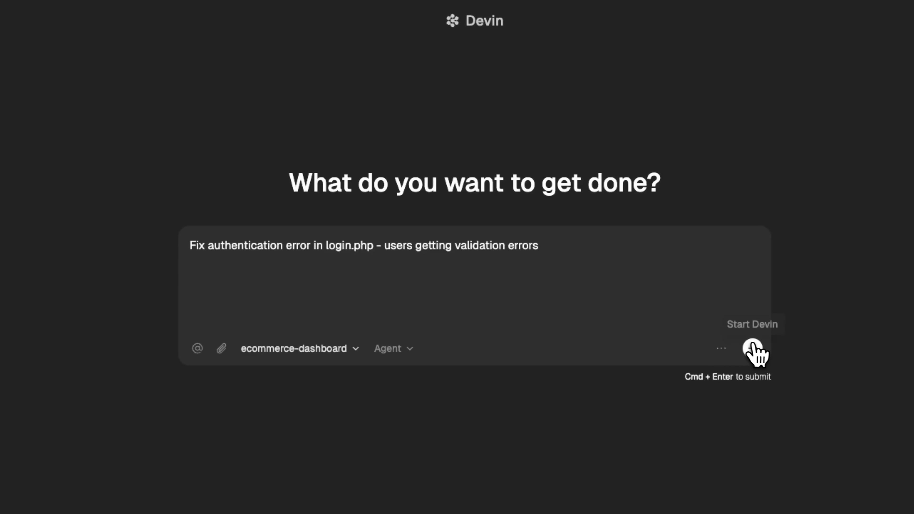
left_click(754, 350)
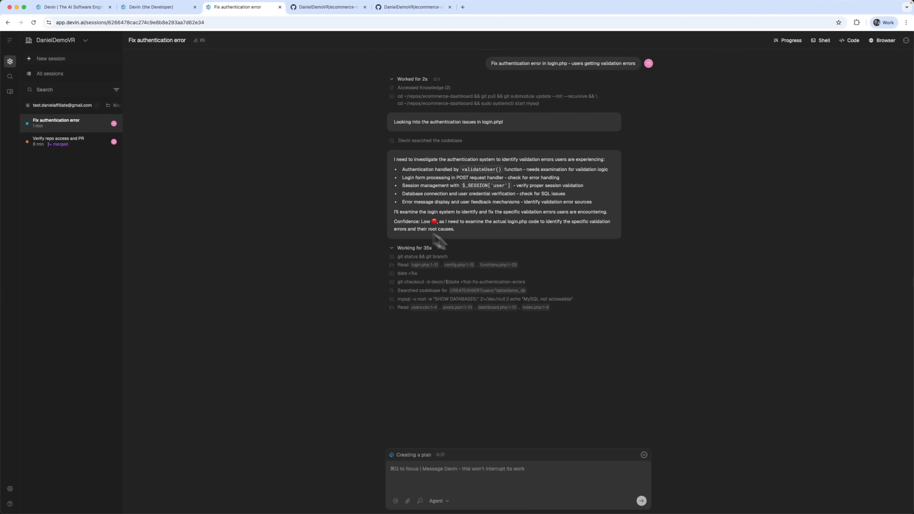
mouse_move(557, 242)
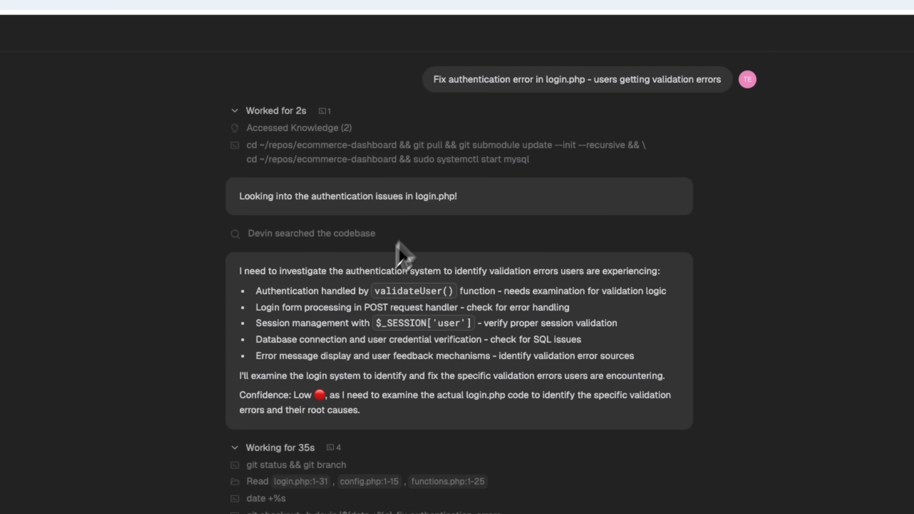
mouse_move(536, 431)
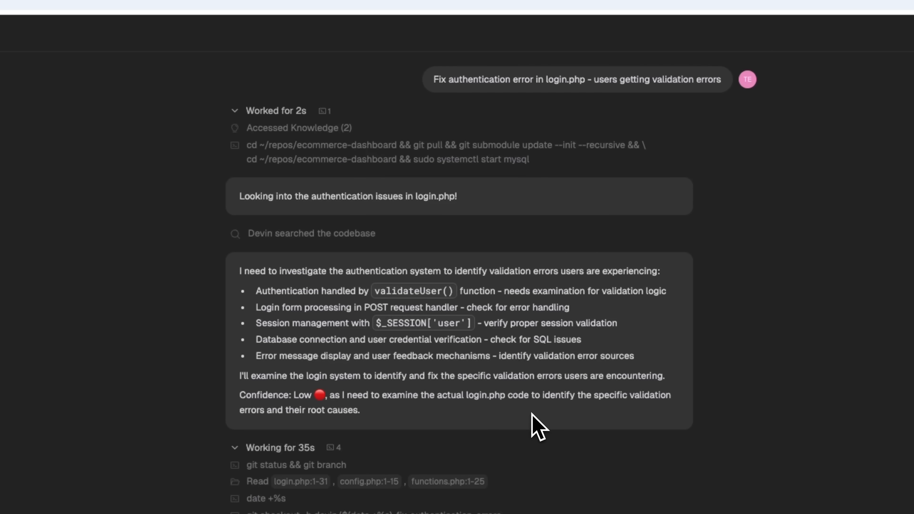
Scroll to the Plan Overview and confirm the proposed login fix plan.
scroll("down", 3)
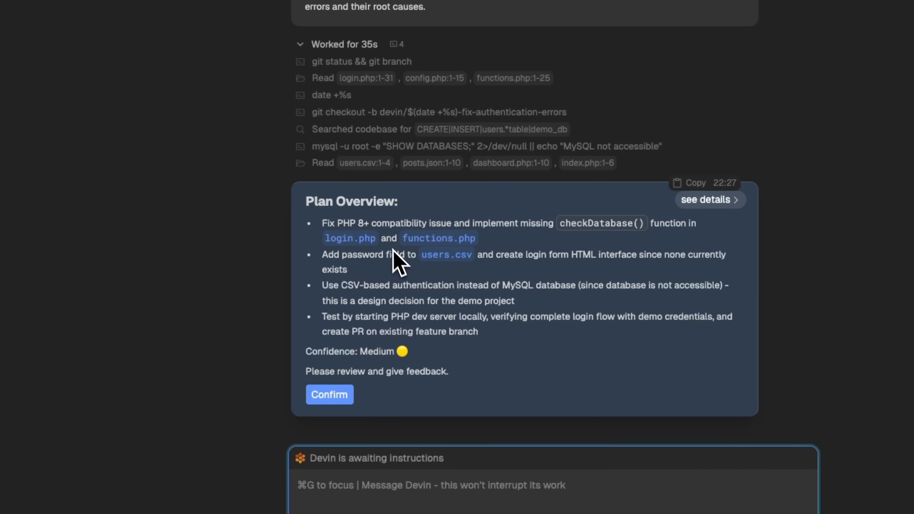
mouse_move(400, 248)
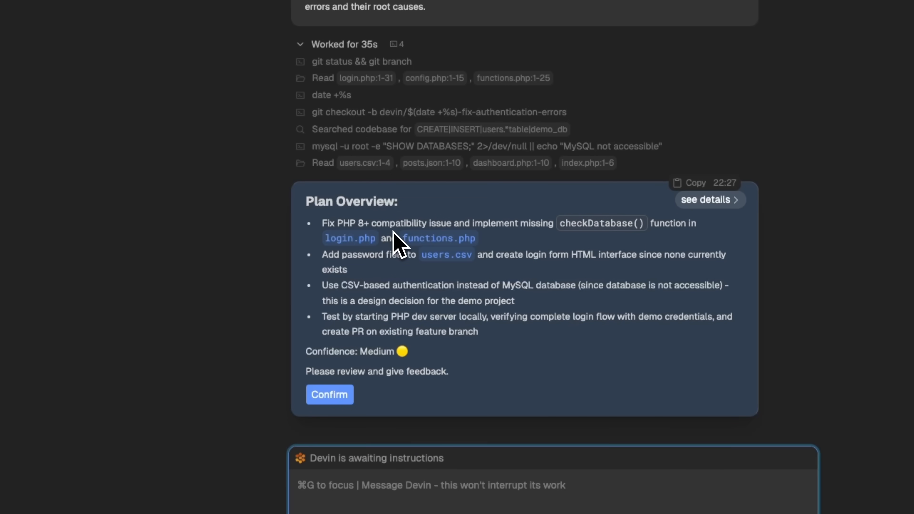
mouse_move(418, 369)
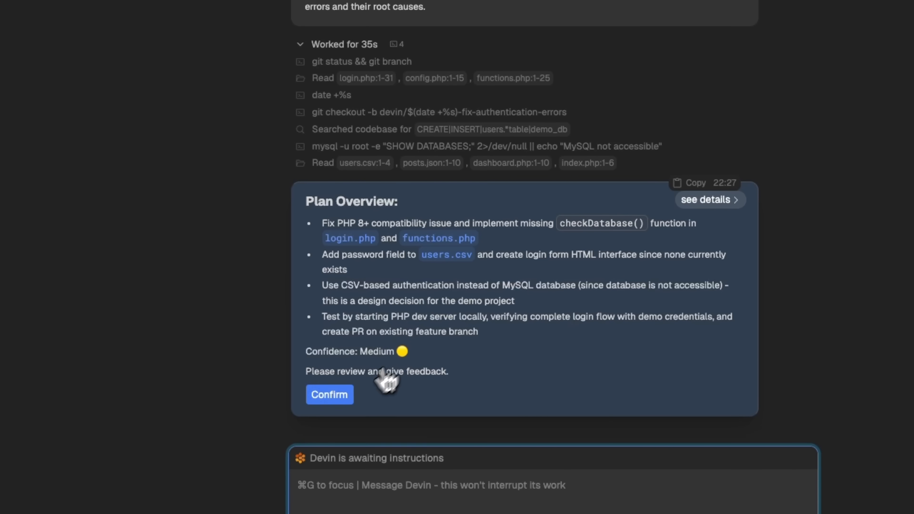
left_click(329, 395)
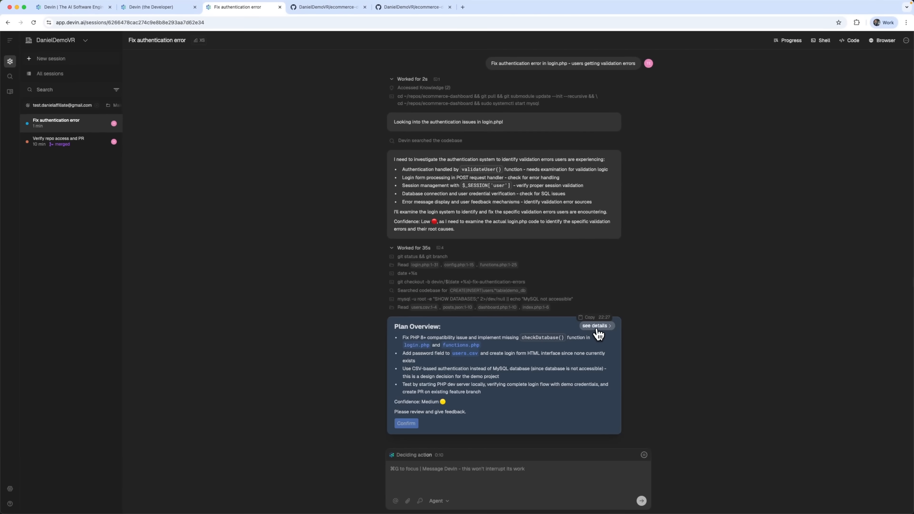
Expand the Suggested Plan and read through the validateUser, checkDatabase, CSV and form changes.
left_click(595, 326)
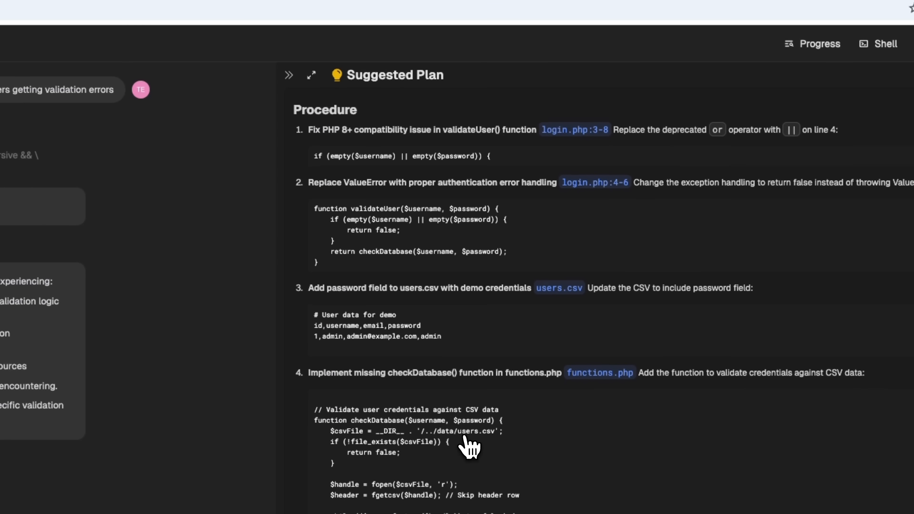
scroll("down", 3)
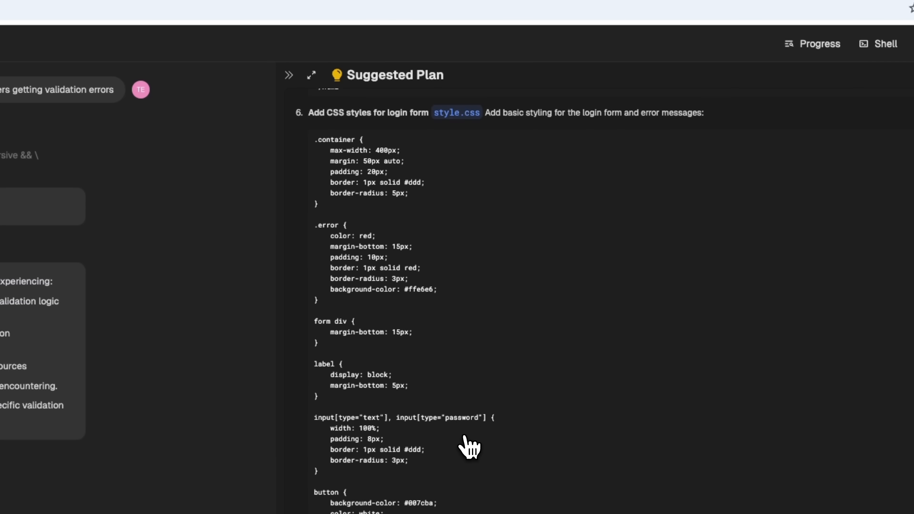
scroll("down", 3)
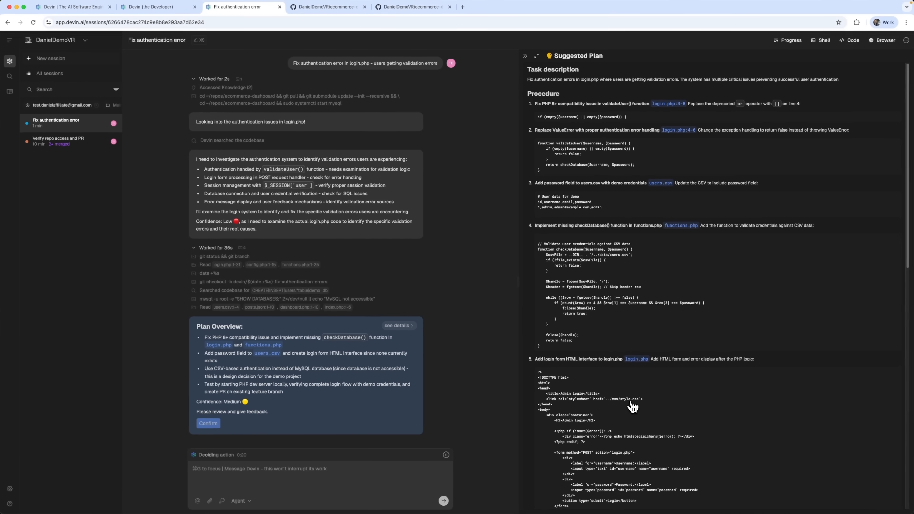
mouse_move(590, 166)
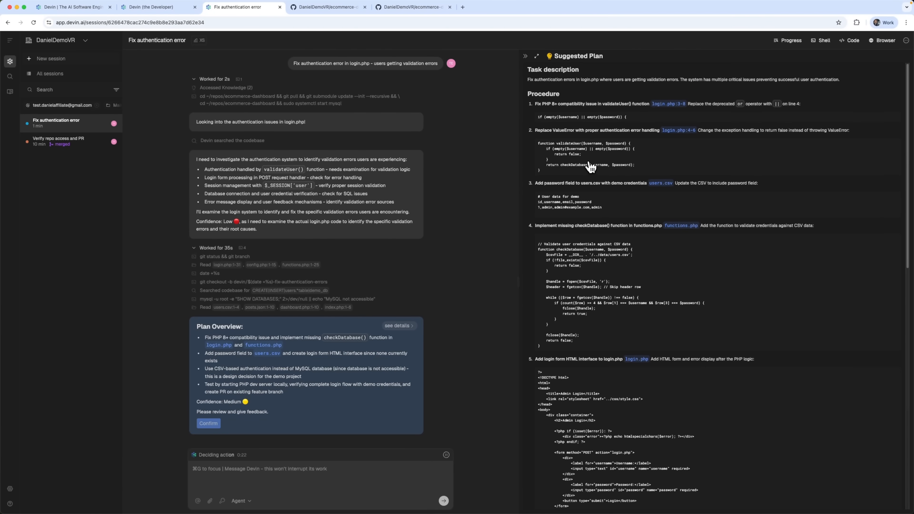
mouse_move(624, 184)
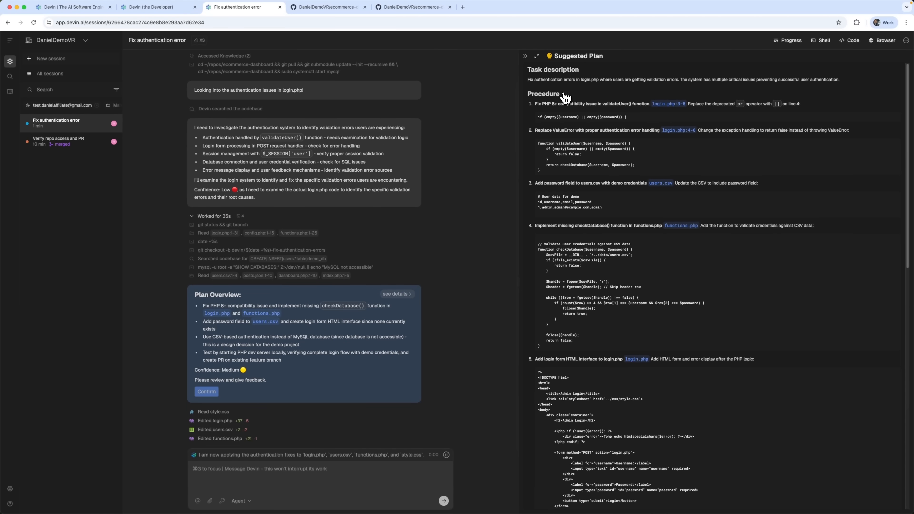
In the Verify repo access session, send 'Create analytics dashboard from user data CSV files'.
left_click(58, 141)
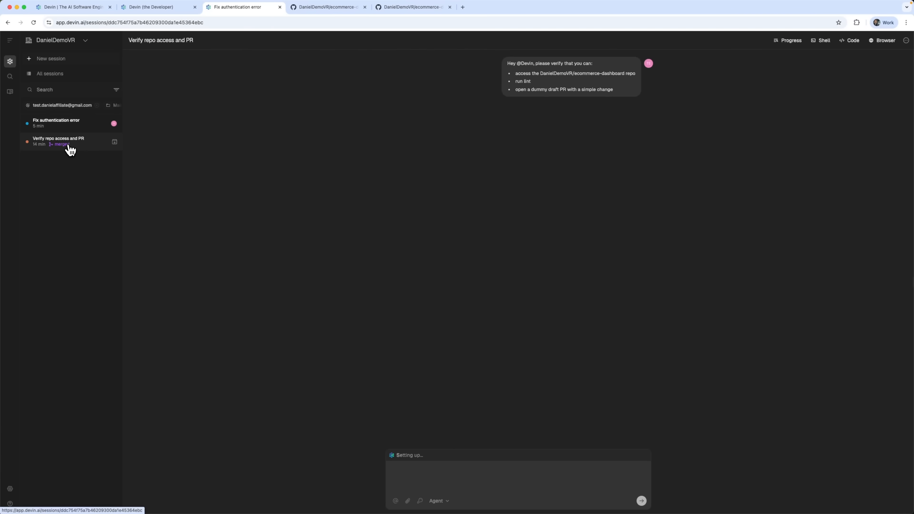
left_click(58, 141)
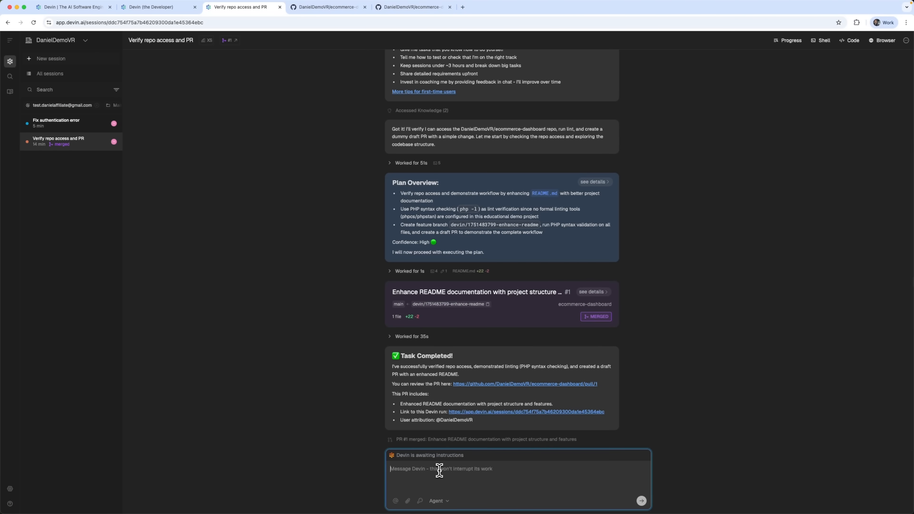
type("Create analytics dashboard from user data CSV files")
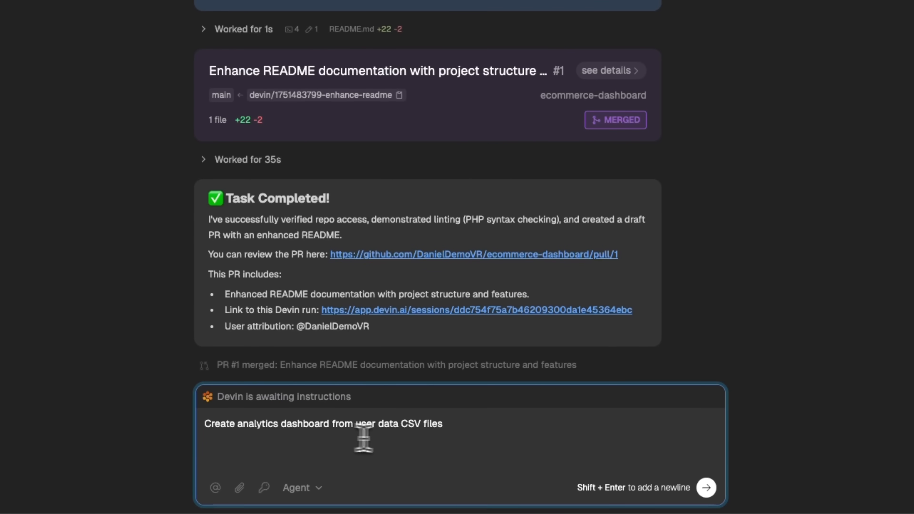
left_click(706, 488)
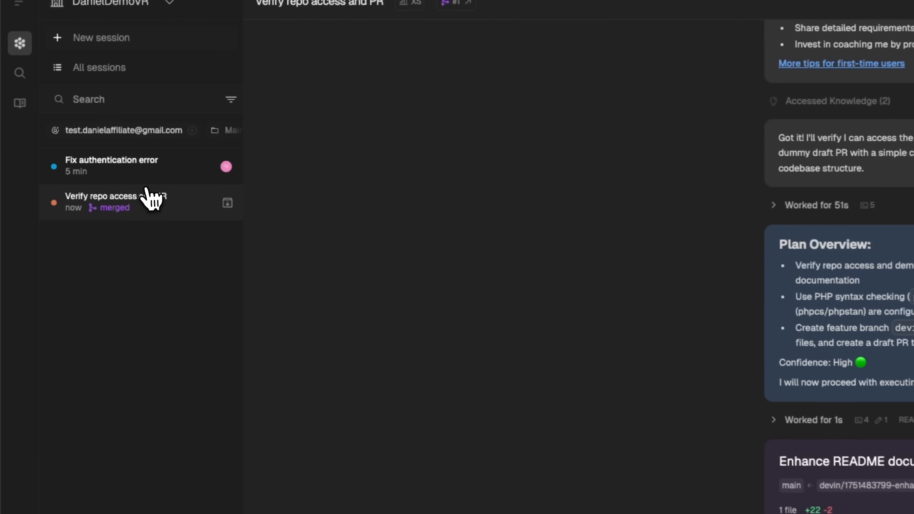
Switch to the Fix authentication error session showing the open PR #2 card.
left_click(117, 202)
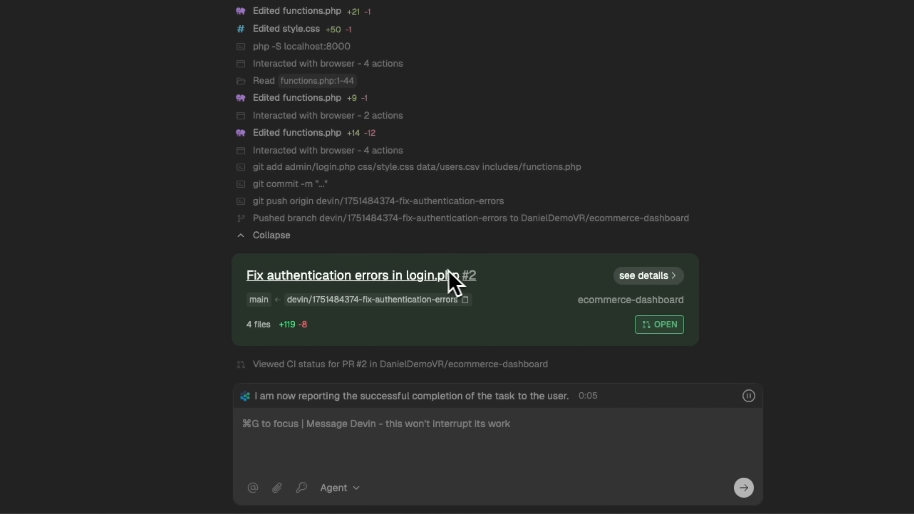
mouse_move(353, 294)
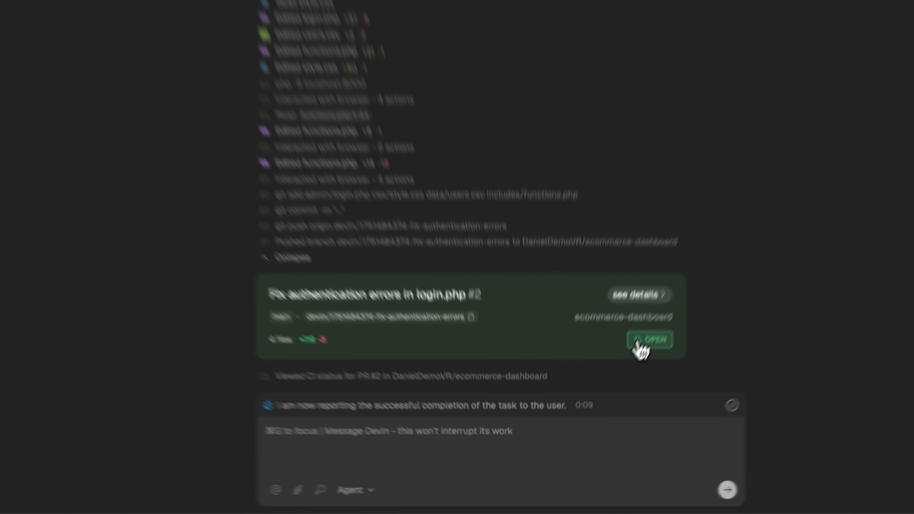
View PR #2 on GitHub, reading its summary, testing checklist, diagram and login screenshot down to the merge section.
left_click(650, 340)
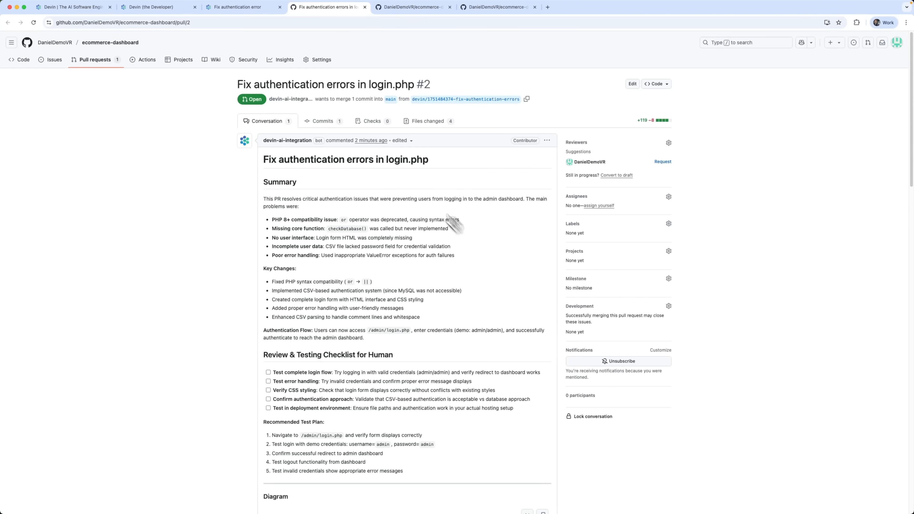
scroll("down", 3)
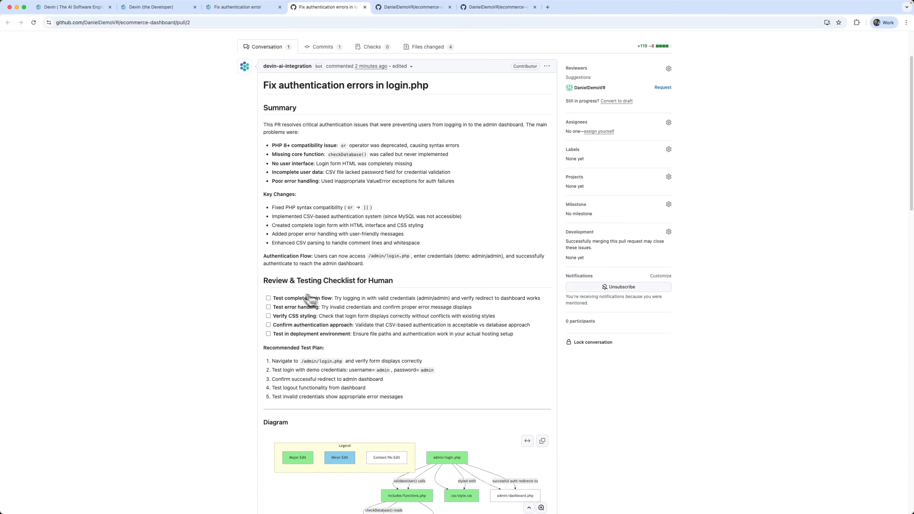
mouse_move(268, 301)
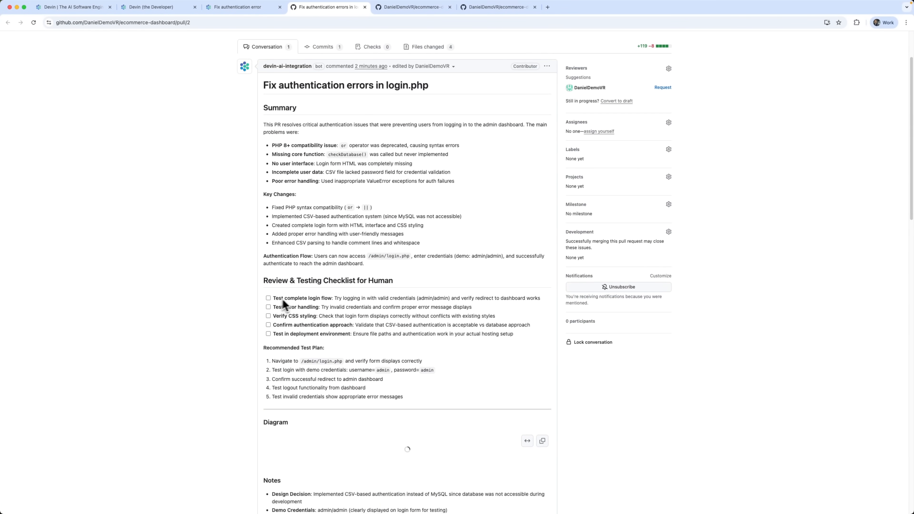
scroll("down", 3)
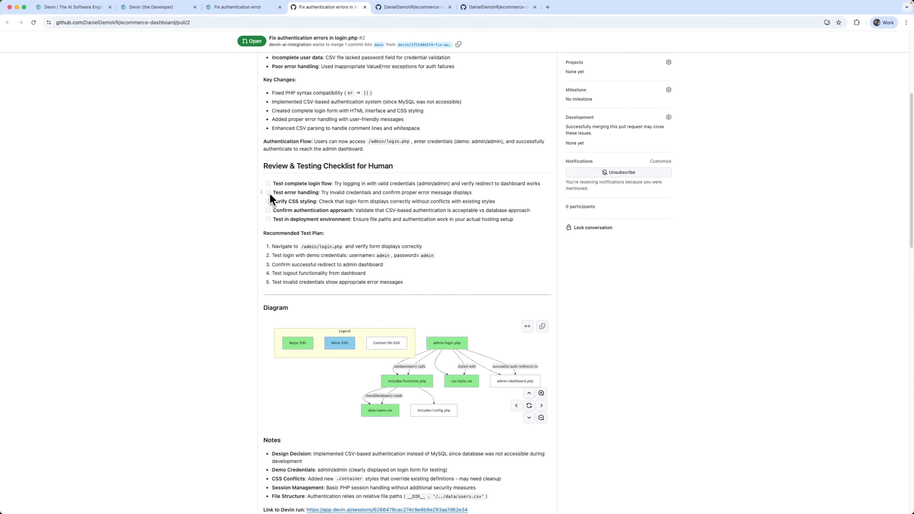
scroll("down", 3)
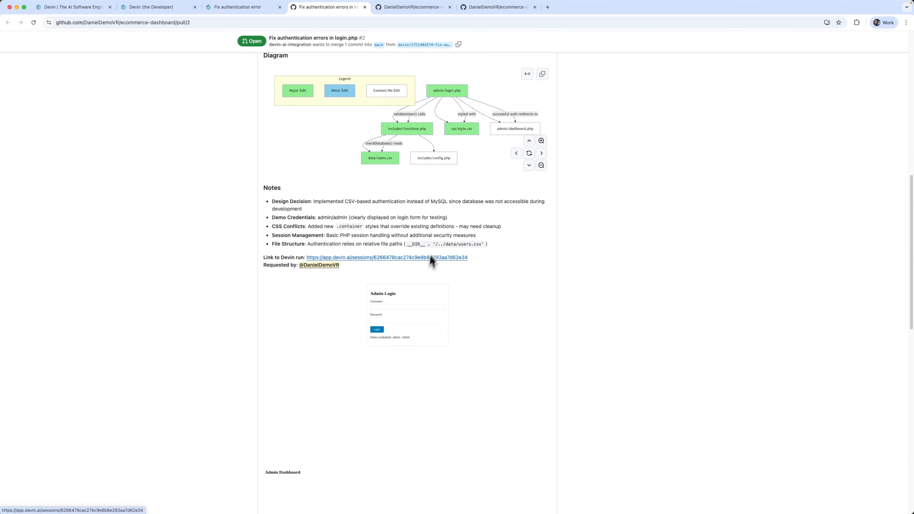
scroll("down", 3)
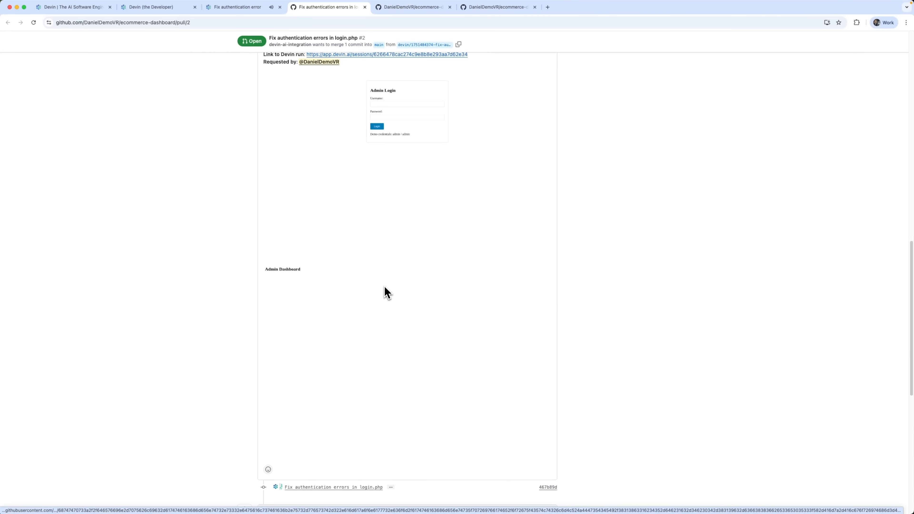
scroll("down", 3)
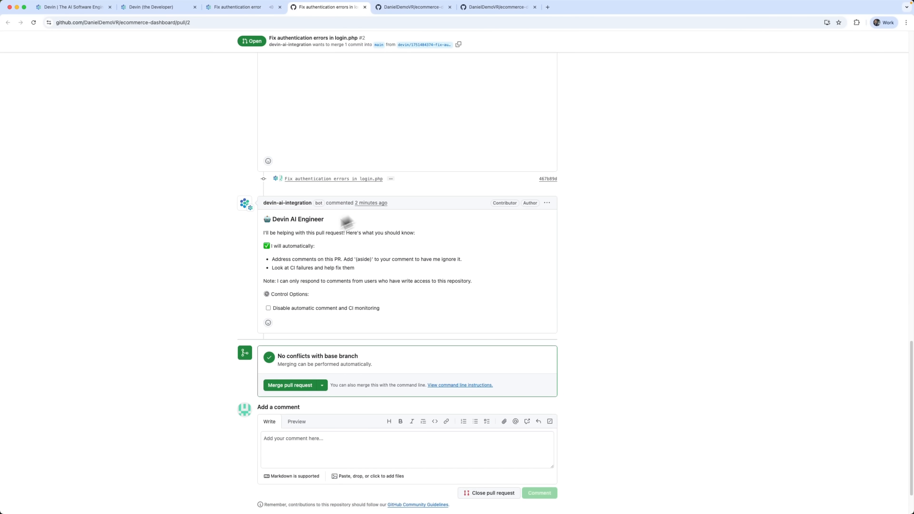
mouse_move(287, 305)
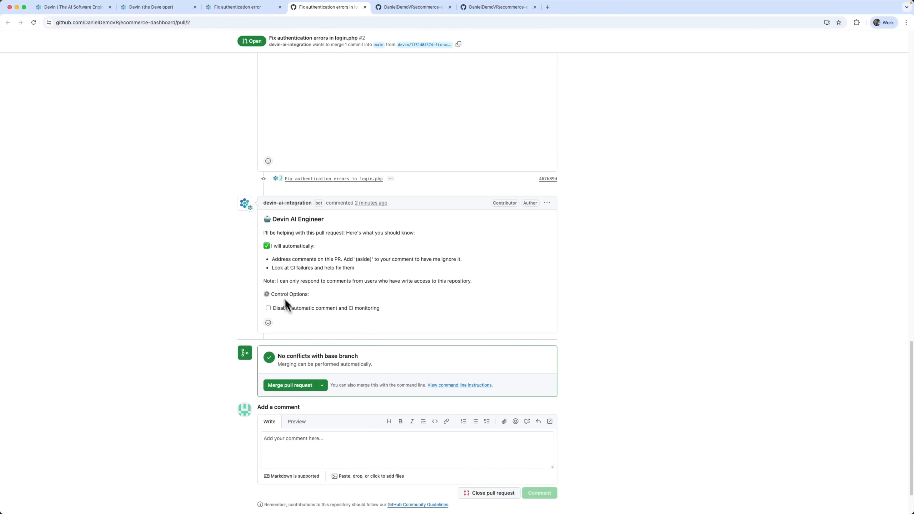
scroll("down", 3)
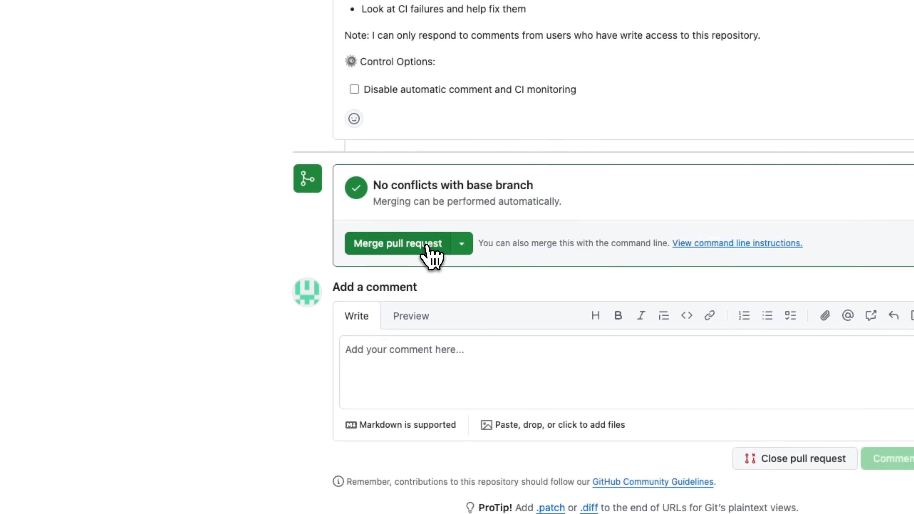
Merge PR #2 with the login.php authentication fixes into main and confirm.
left_click(397, 243)
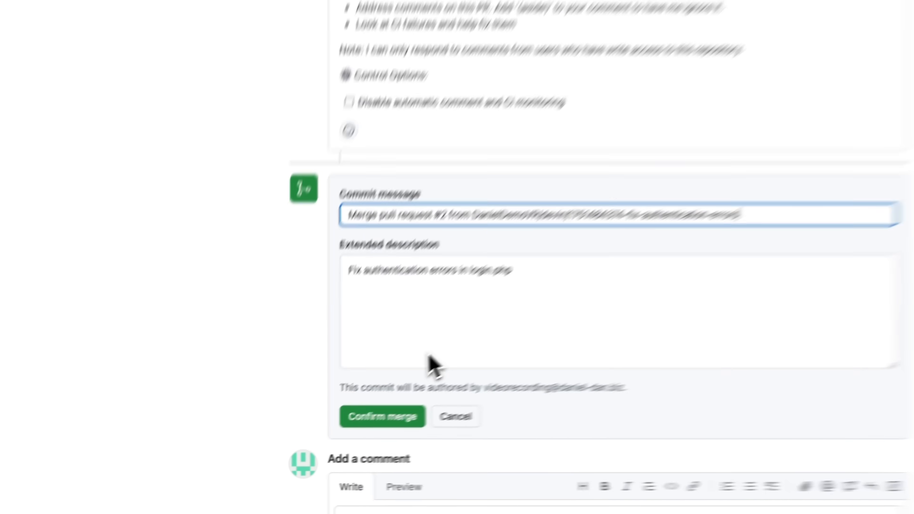
left_click(382, 417)
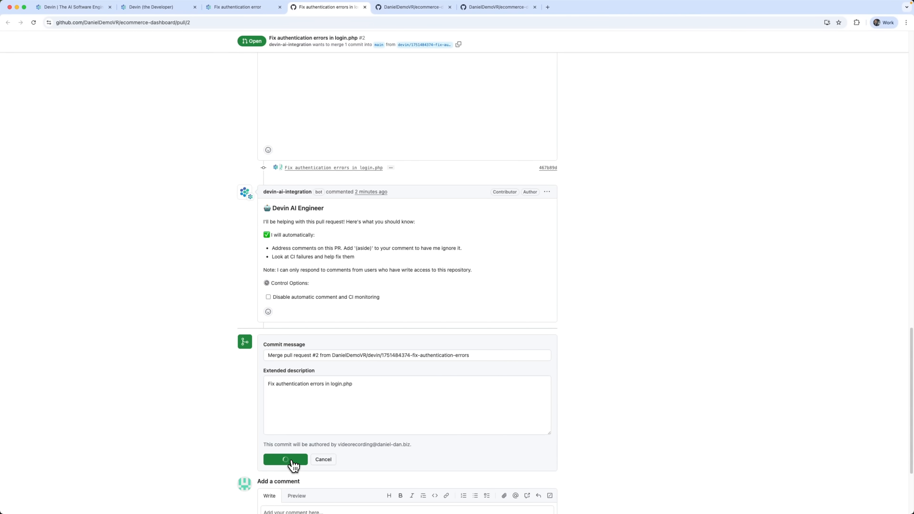
left_click(285, 460)
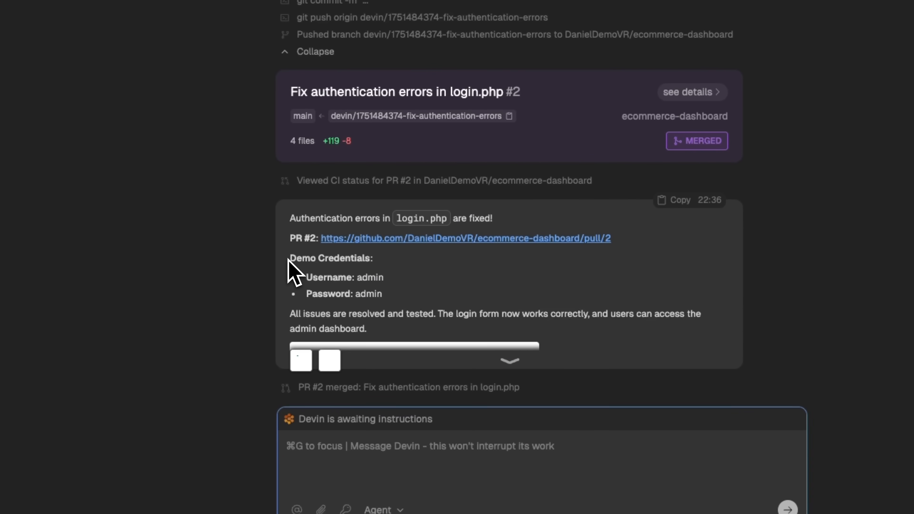
mouse_move(444, 327)
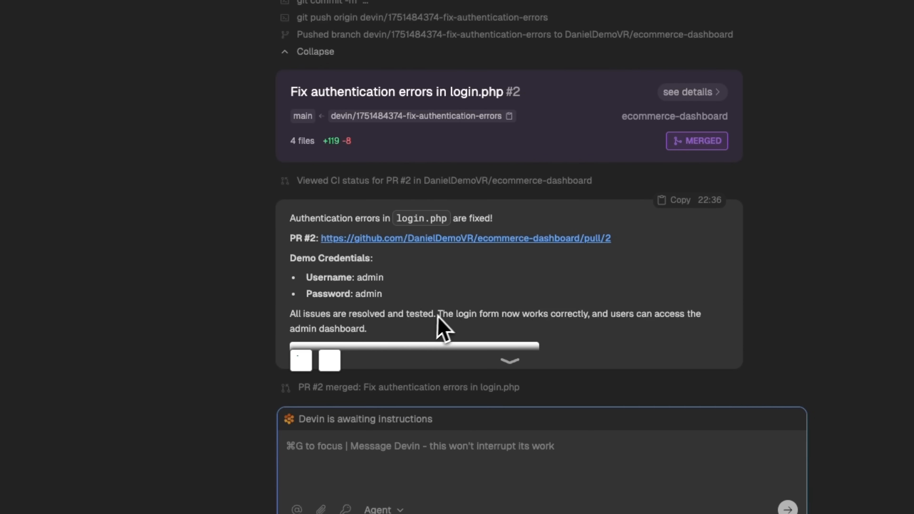
mouse_move(527, 373)
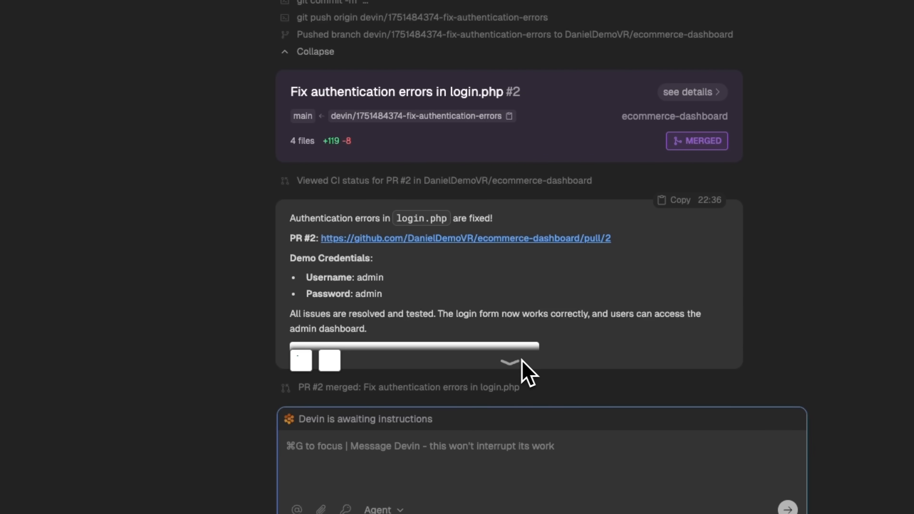
Switch to the Verify repo access and PR session where analytics.php, login.php and style.css are being edited.
left_click(58, 141)
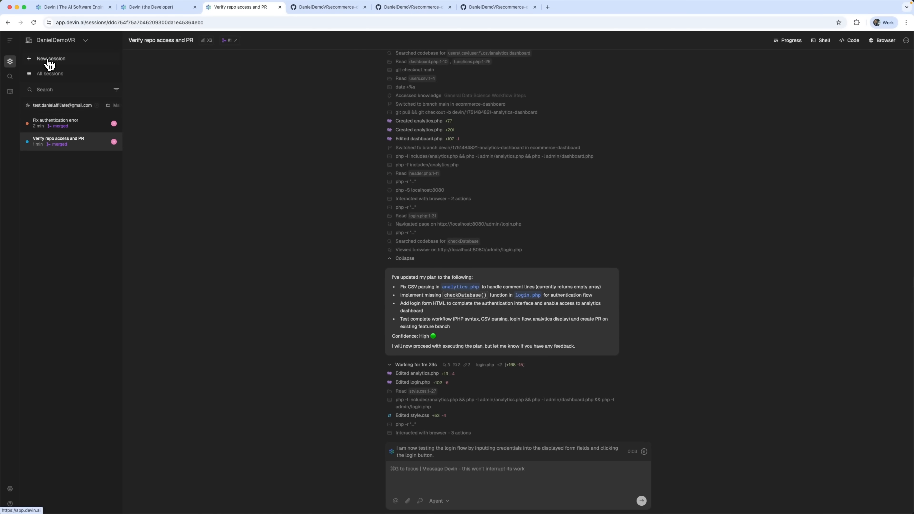
Start a new Devin session with the task 'Fix CSS responsive design issues'.
left_click(51, 58)
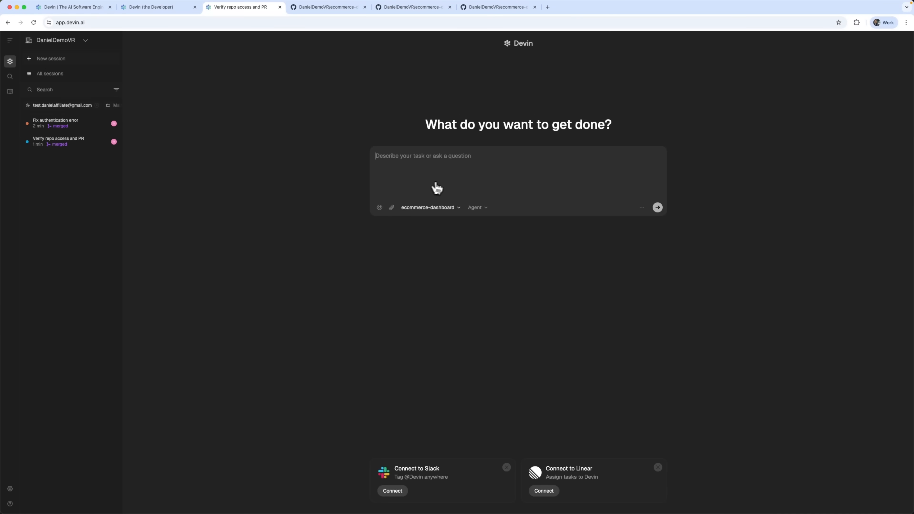
type("Fix CSS responsive design issues")
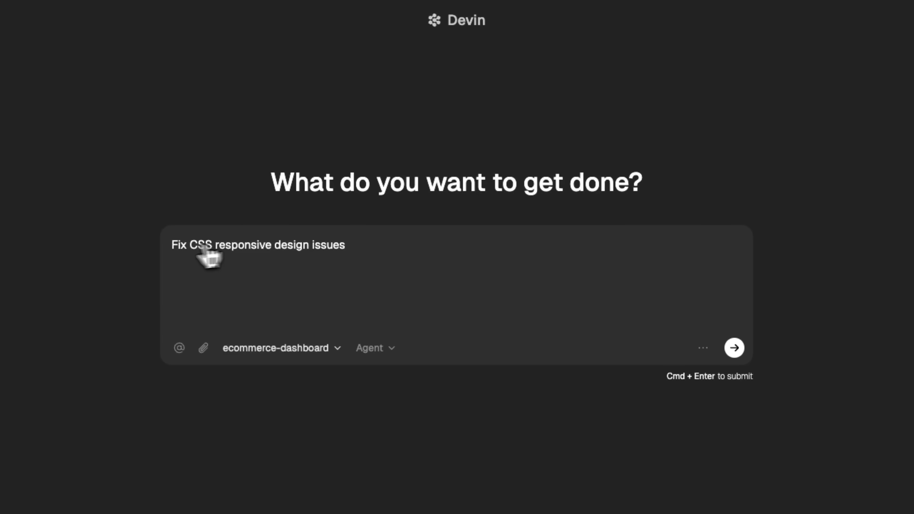
mouse_move(735, 348)
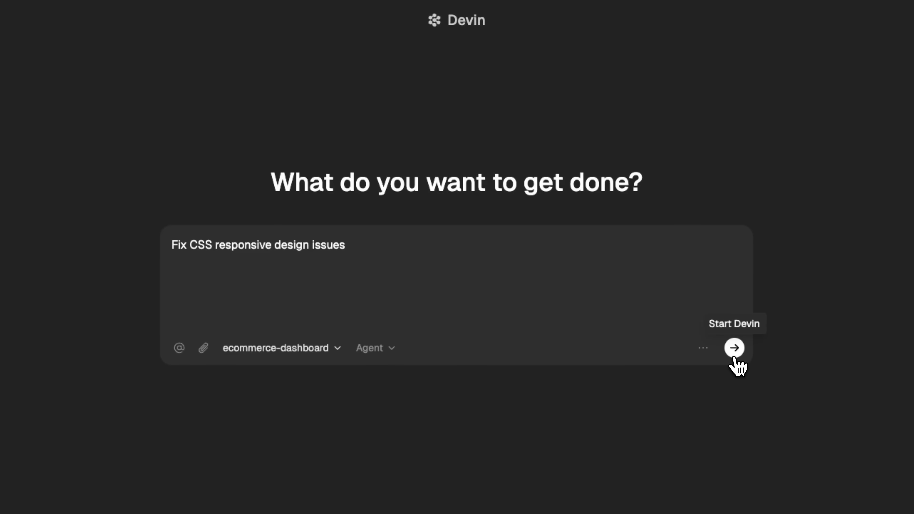
left_click(734, 347)
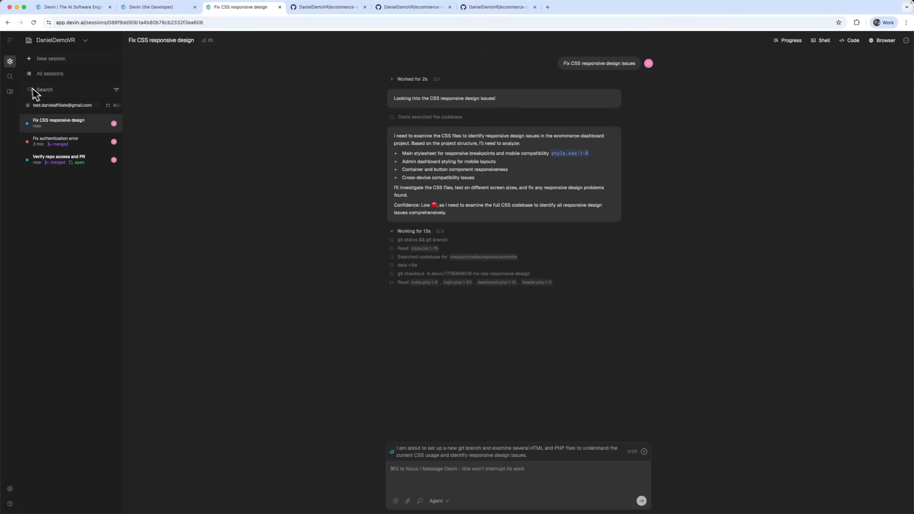
mouse_move(10, 76)
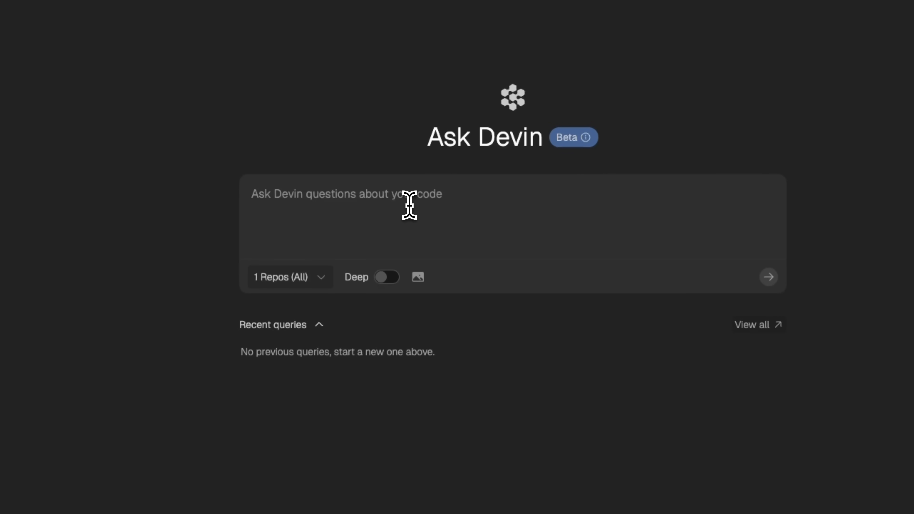
Ask Devin 'Find all authentication functions in this codebase' after checking the searched repositories.
type("Find all authentication functions in this codebase")
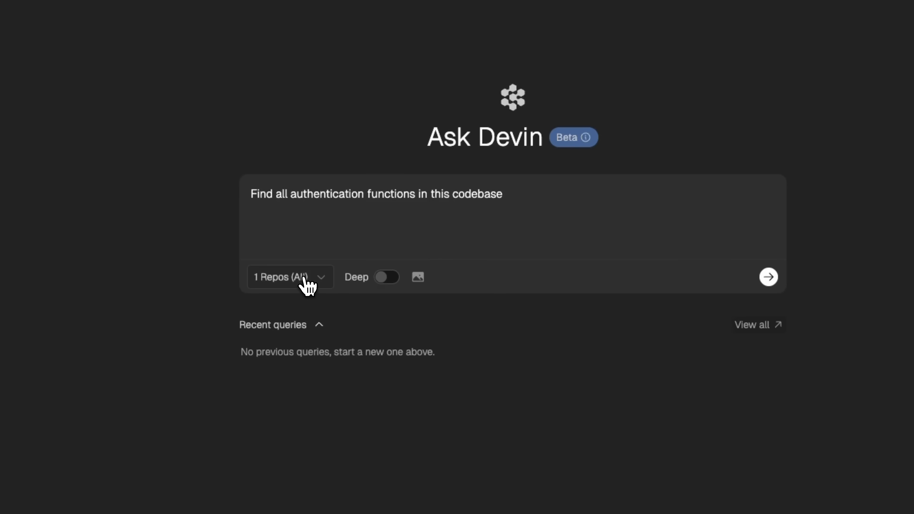
left_click(290, 277)
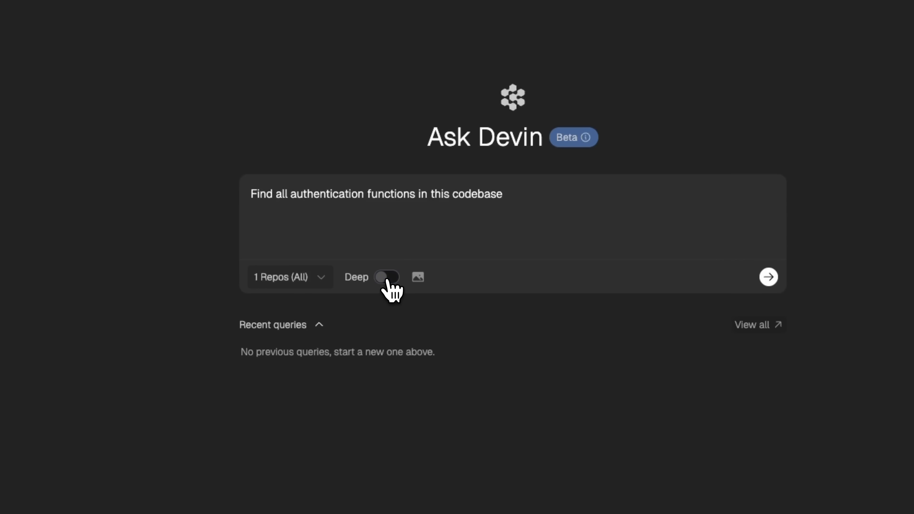
mouse_move(423, 293)
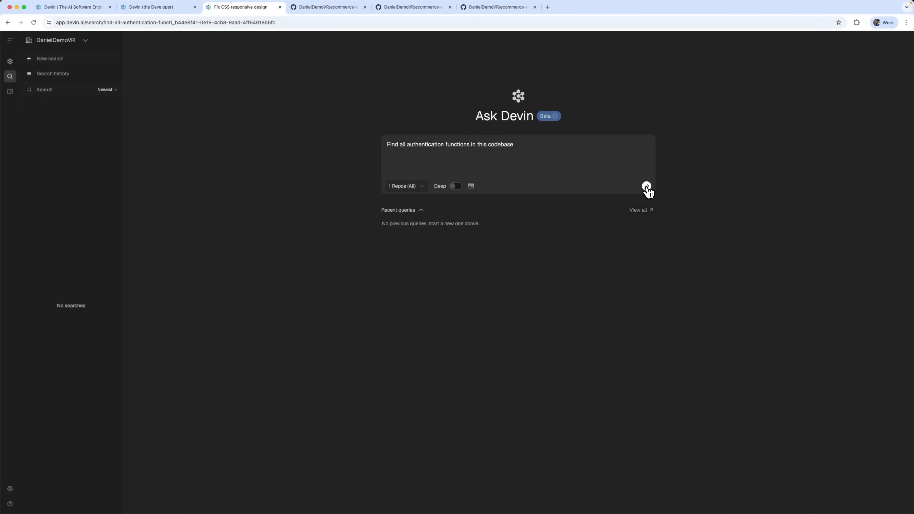
left_click(647, 185)
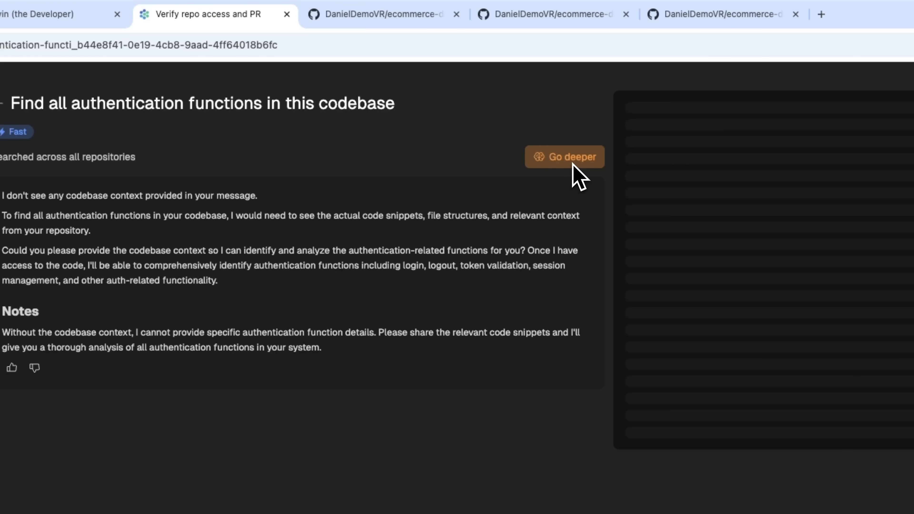
Rerun the authentication-functions question as a Deep search over ecommerce-dashboard.
left_click(564, 156)
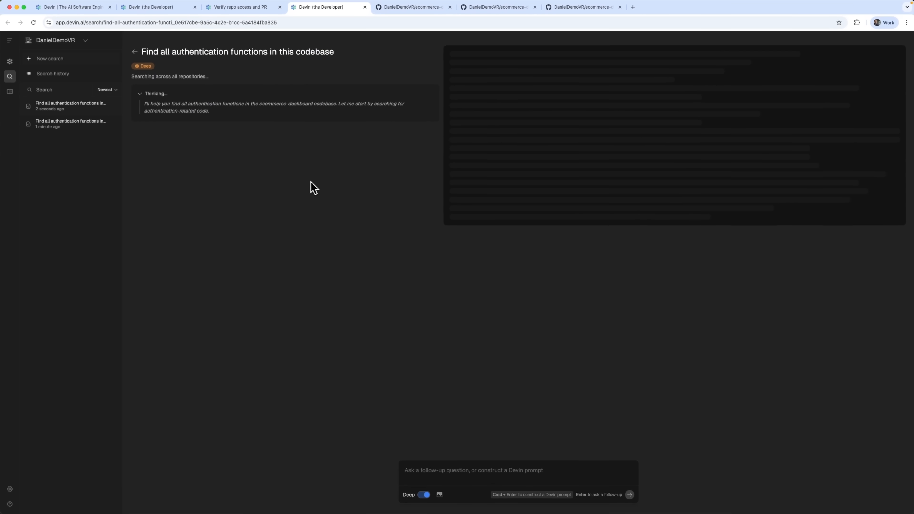
mouse_move(292, 108)
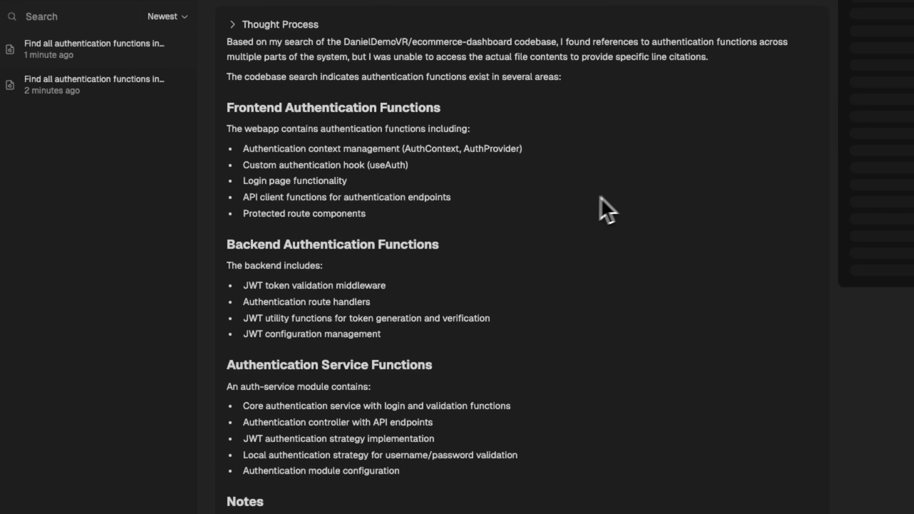
mouse_move(612, 224)
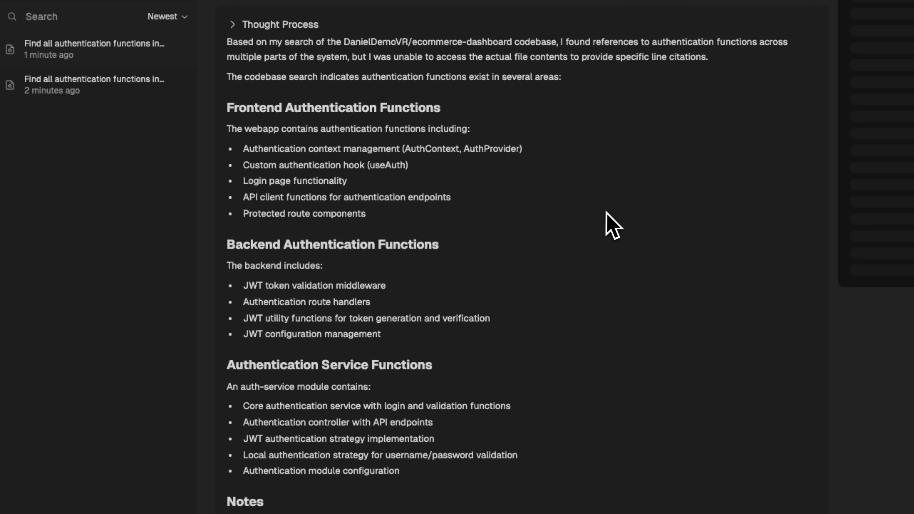
mouse_move(609, 179)
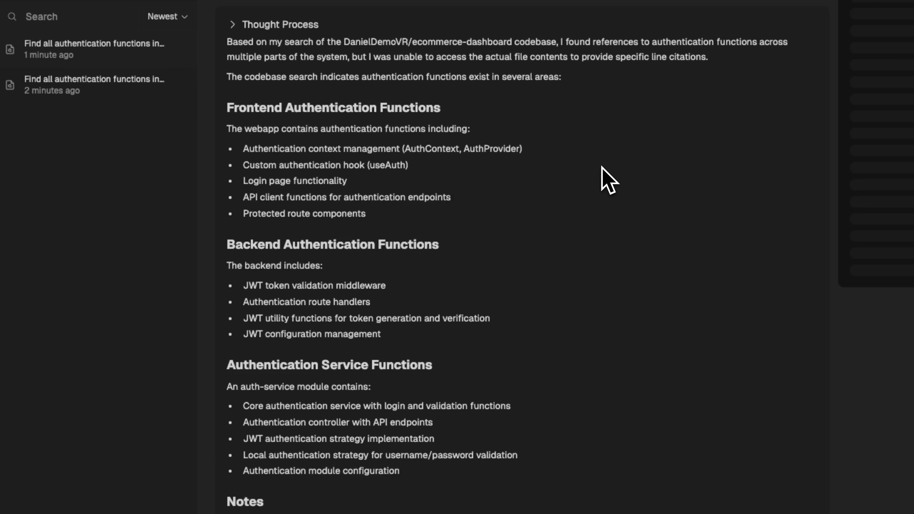
mouse_move(632, 114)
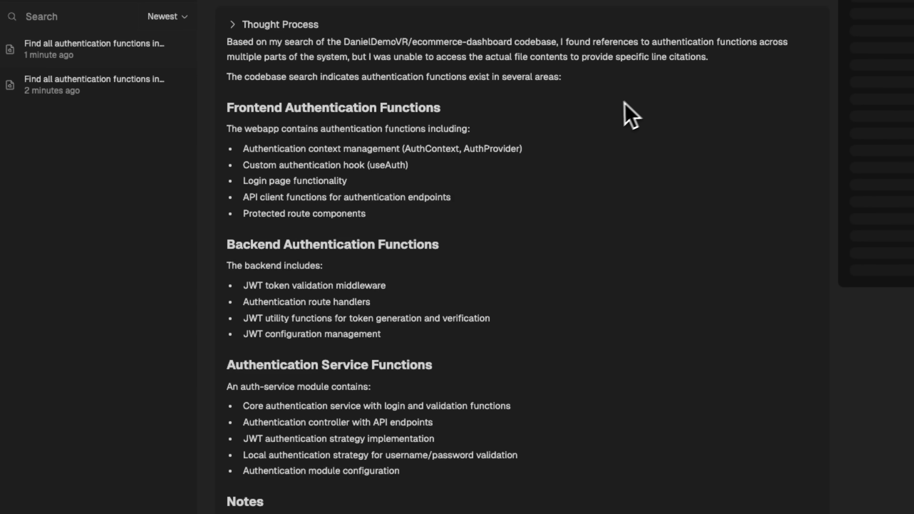
mouse_move(682, 255)
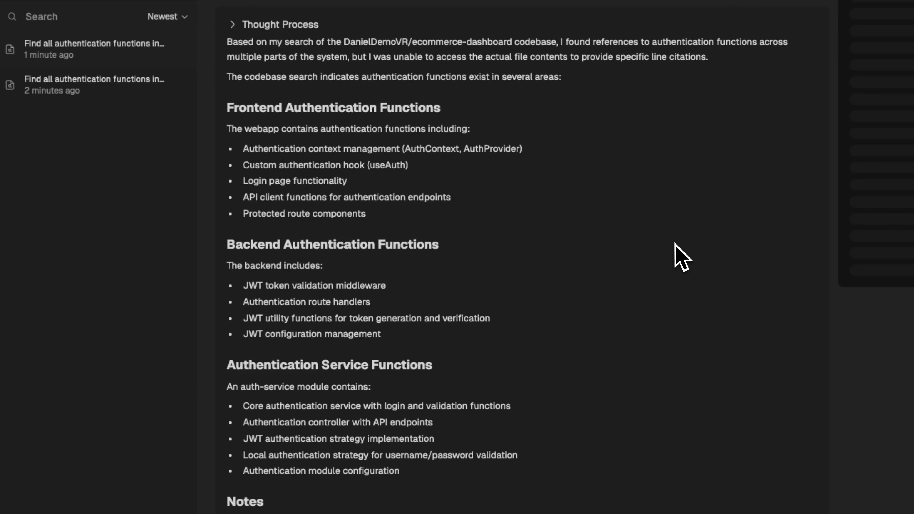
mouse_move(549, 400)
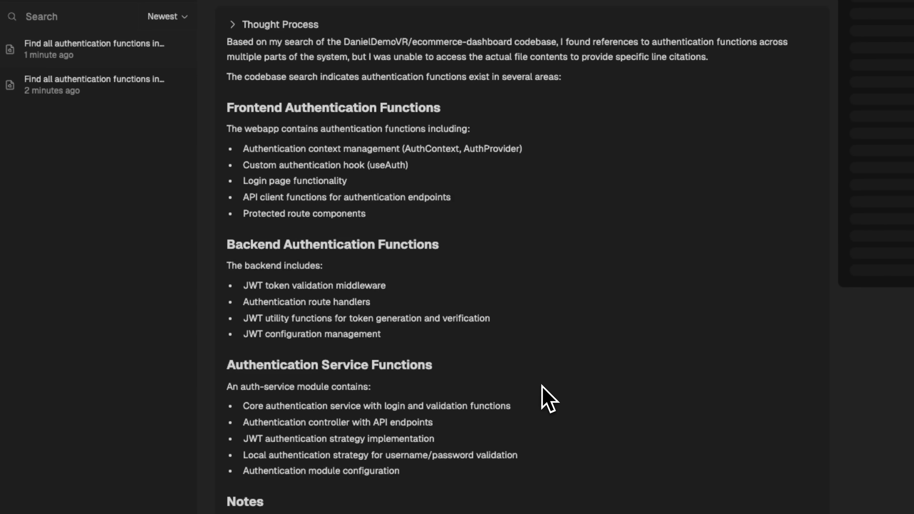
mouse_move(591, 328)
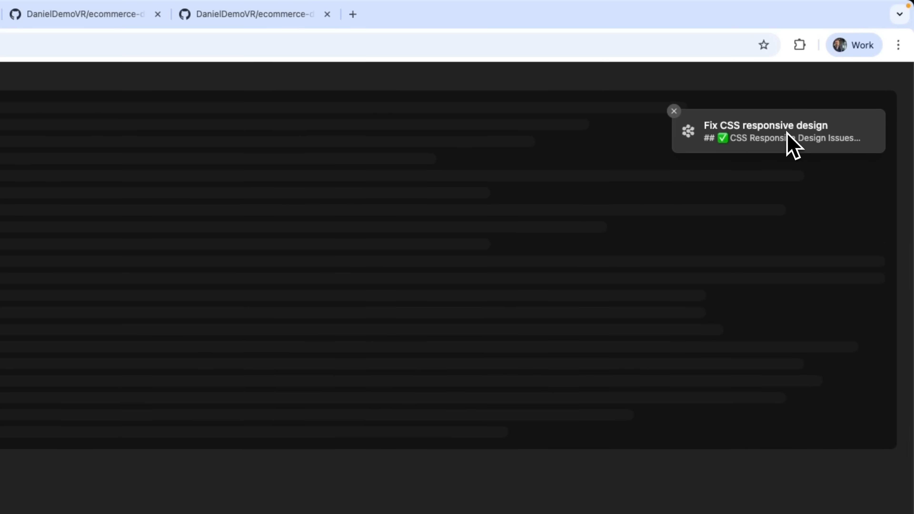
mouse_move(785, 151)
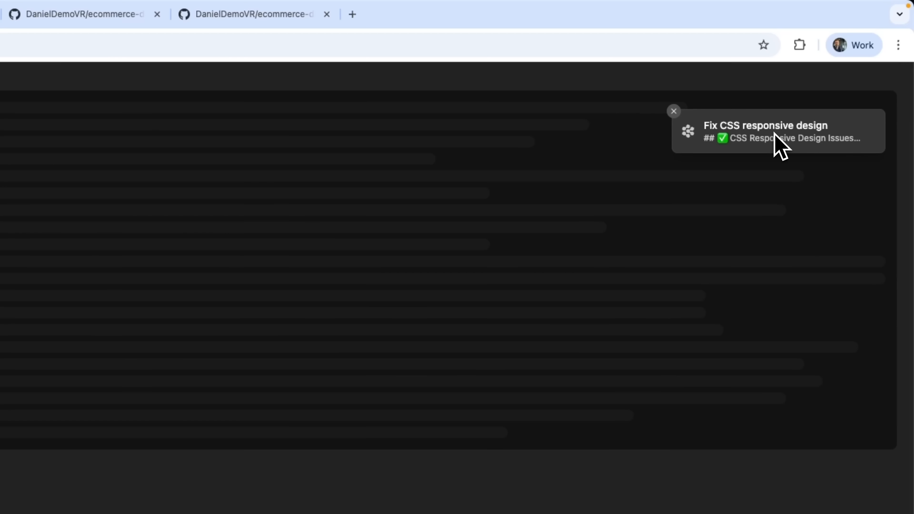
Go from the finished Fix CSS responsive design session to its PR #4 on GitHub.
left_click(766, 132)
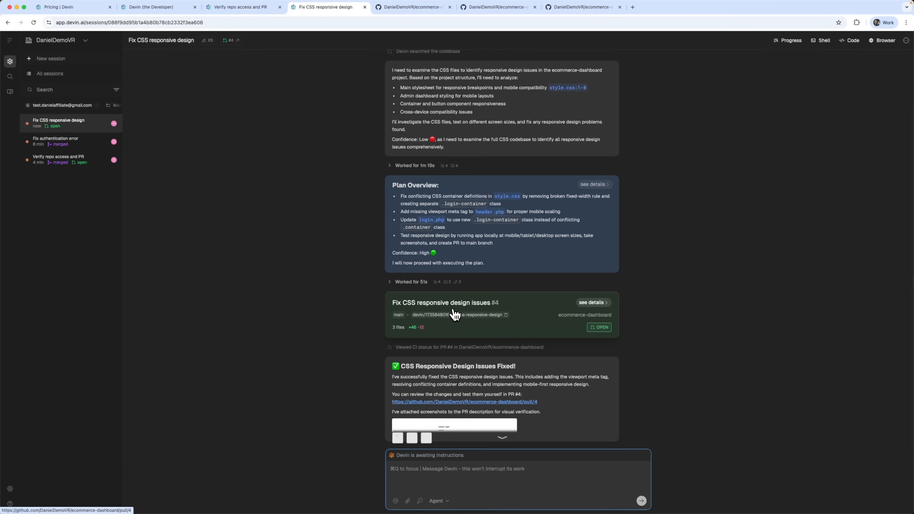
left_click(463, 402)
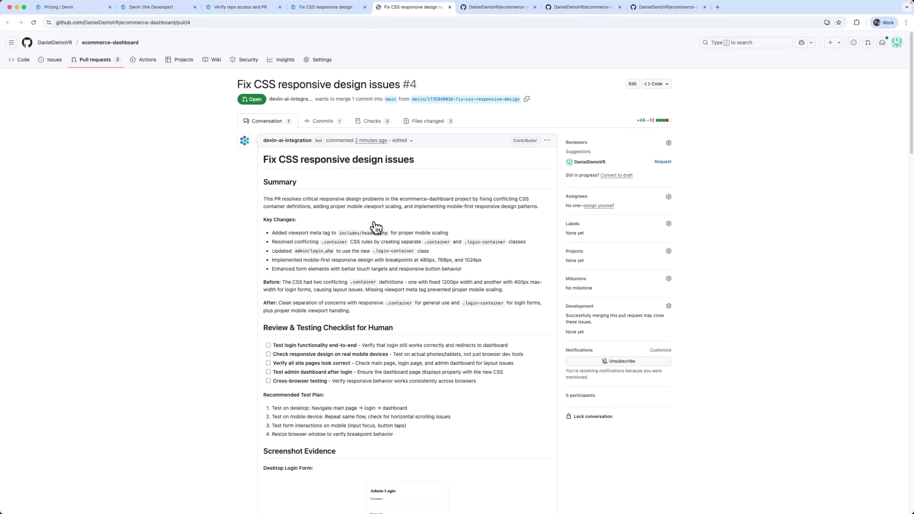
Merge PR #4 with the CSS responsive design fixes into main and confirm.
scroll("down", 3)
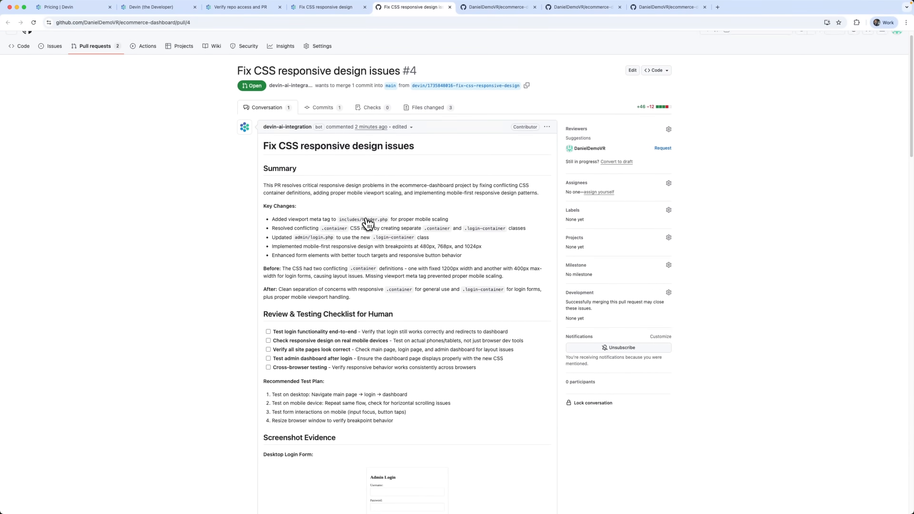
scroll("down", 3)
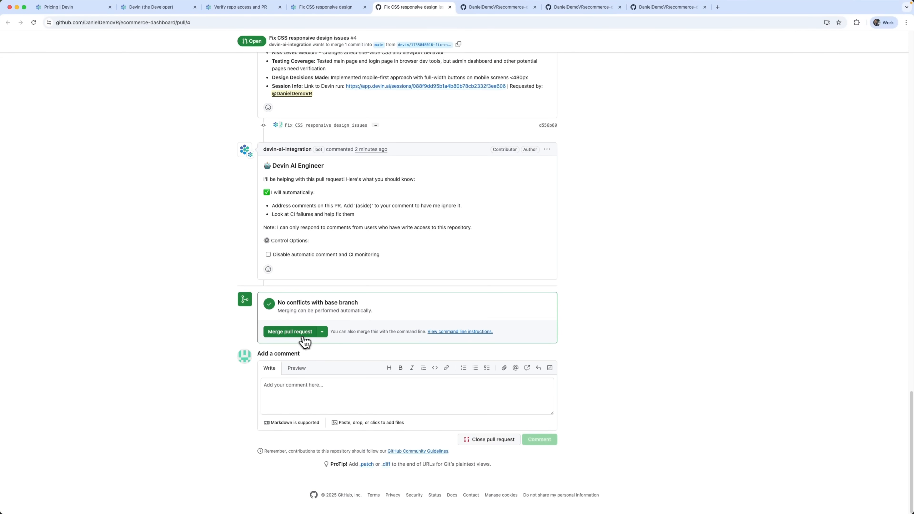
left_click(290, 332)
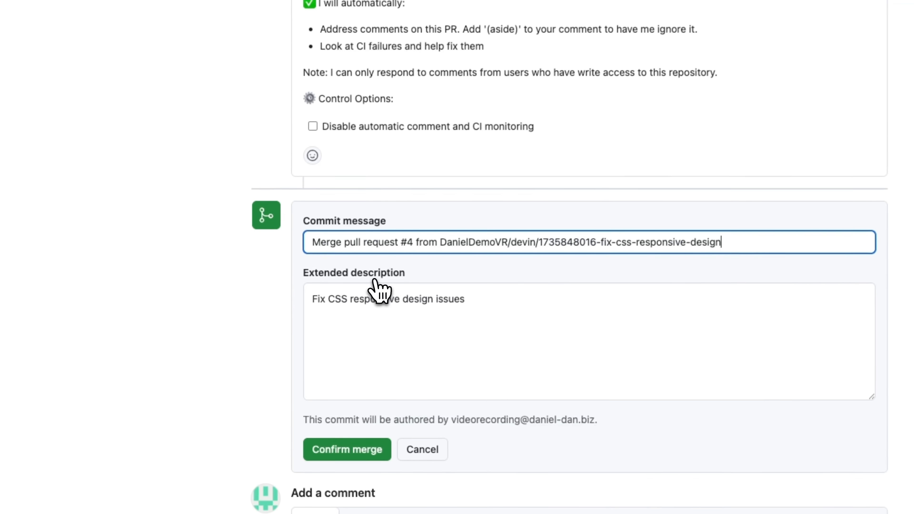
left_click(346, 449)
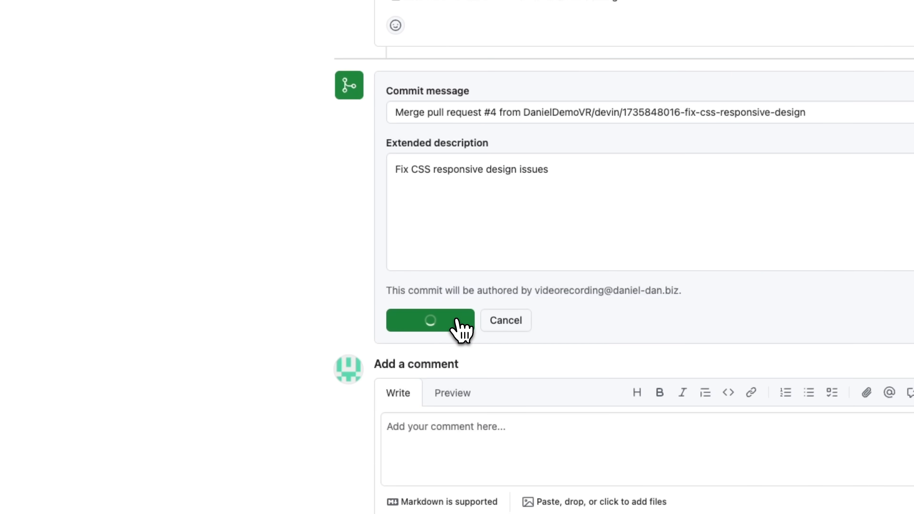
left_click(431, 320)
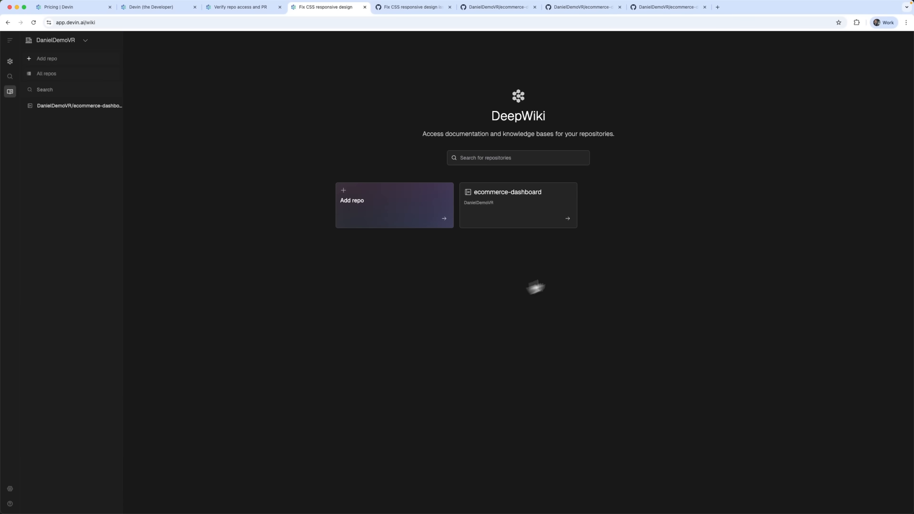
mouse_move(535, 216)
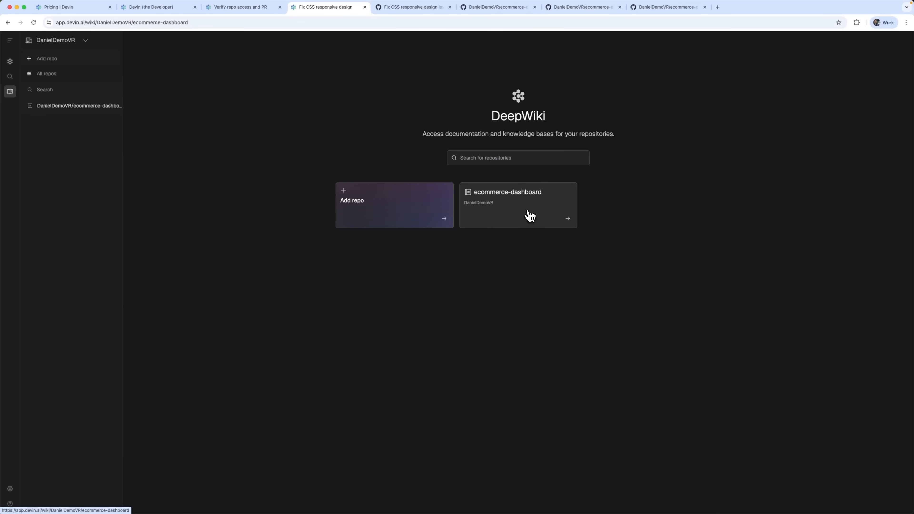
Browse the ecommerce-dashboard DeepWiki overview, then its Authentication System and Login Process pages.
left_click(516, 205)
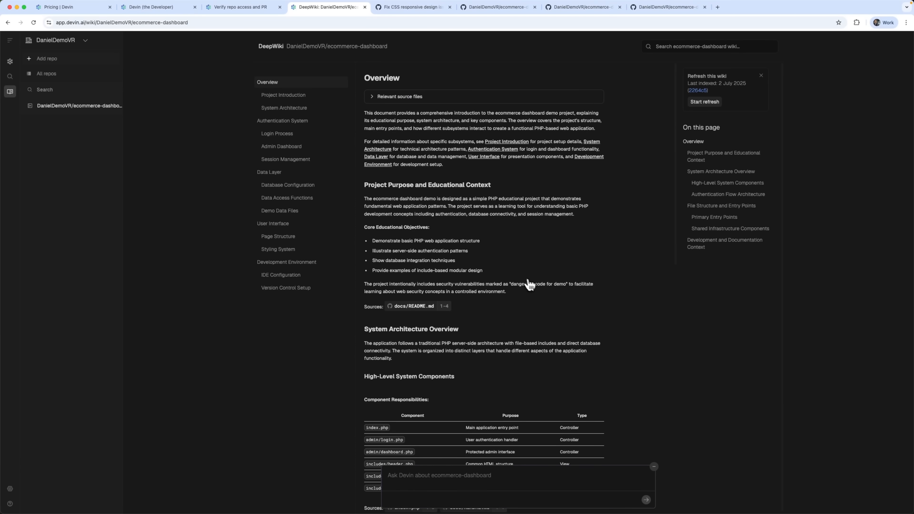
scroll("down", 3)
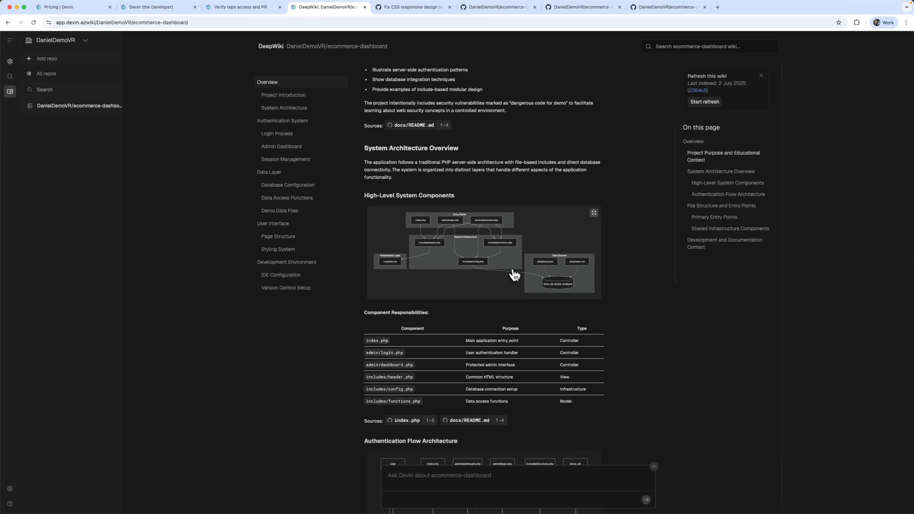
scroll("down", 3)
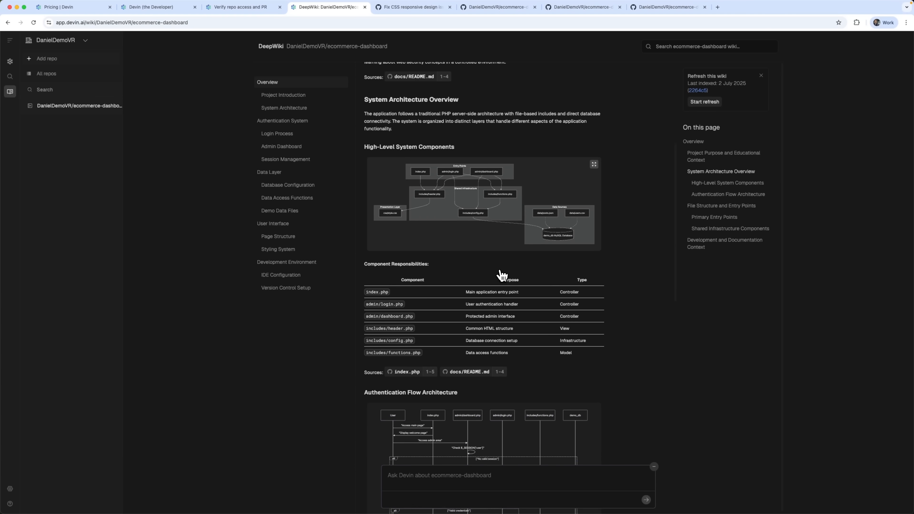
scroll("down", 3)
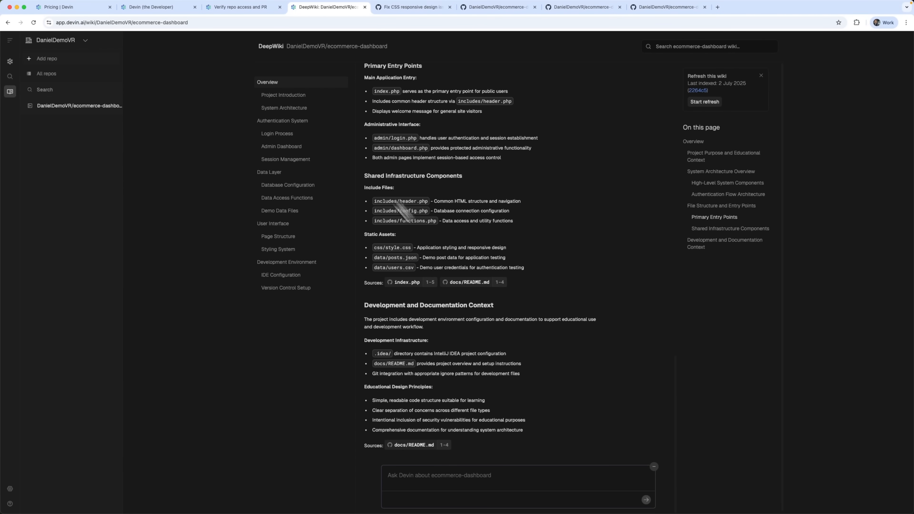
left_click(284, 108)
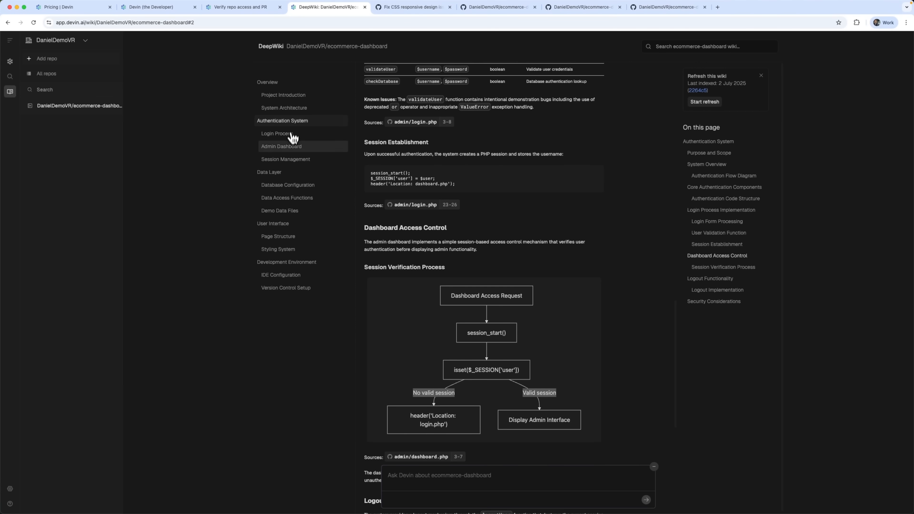
left_click(281, 146)
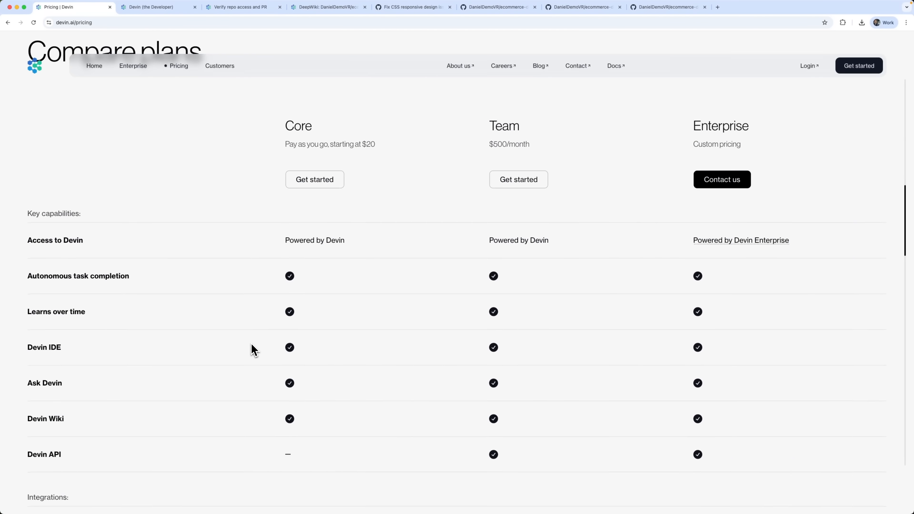
Scroll the pricing page past the Core, Team and Enterprise plans down to the FAQs.
scroll("down", 3)
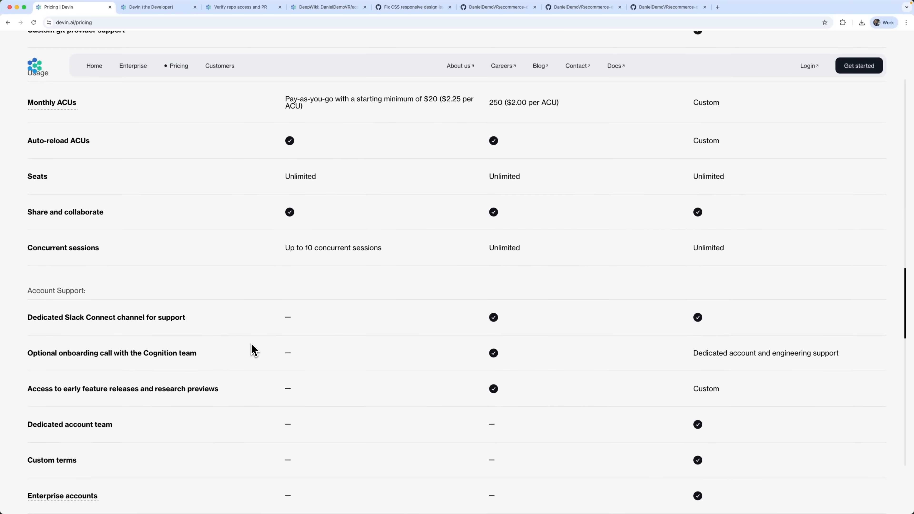
scroll("down", 3)
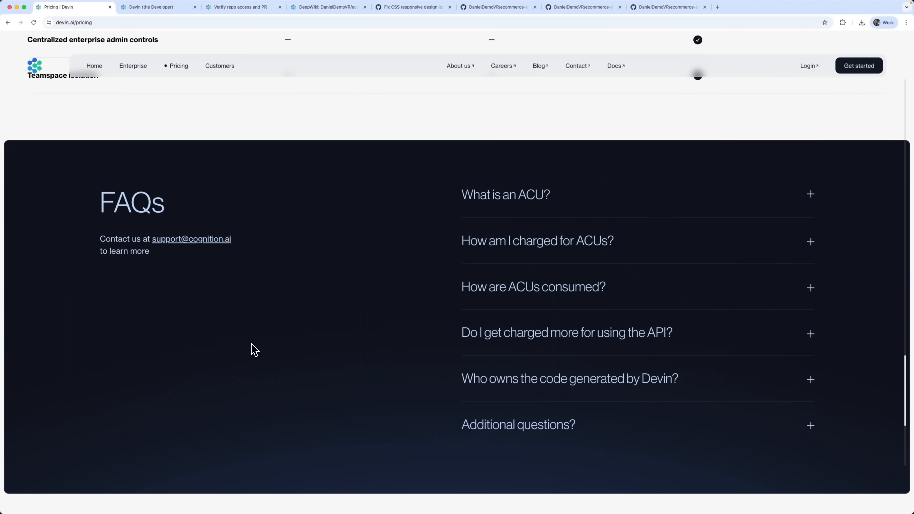
scroll("down", 3)
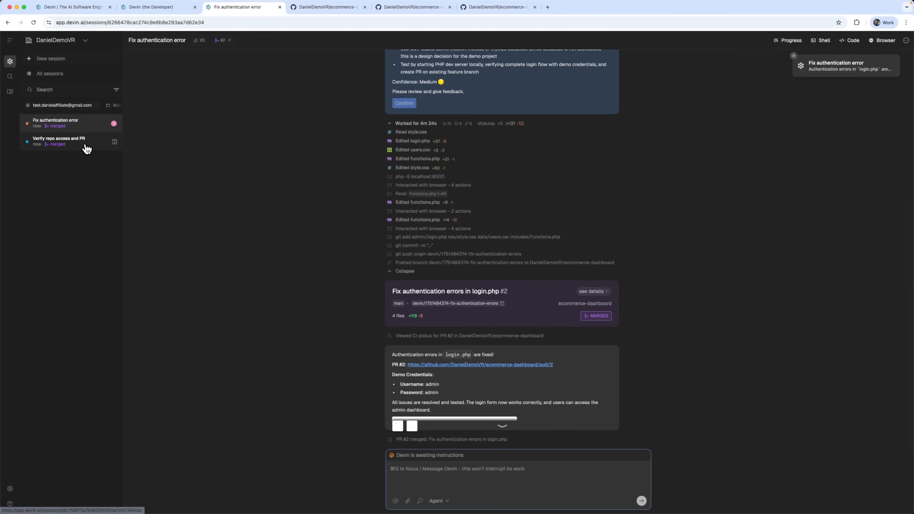
Reopen the Verify repo access and PR session from the sessions sidebar.
left_click(58, 141)
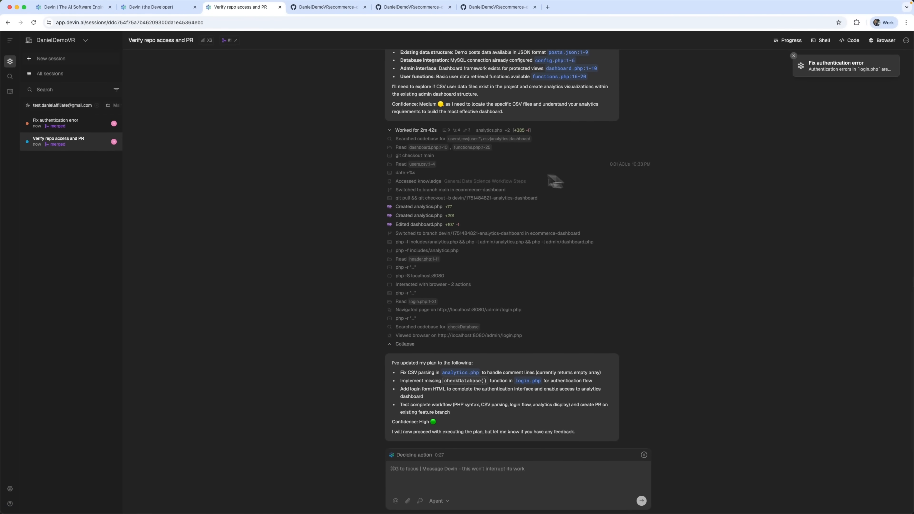